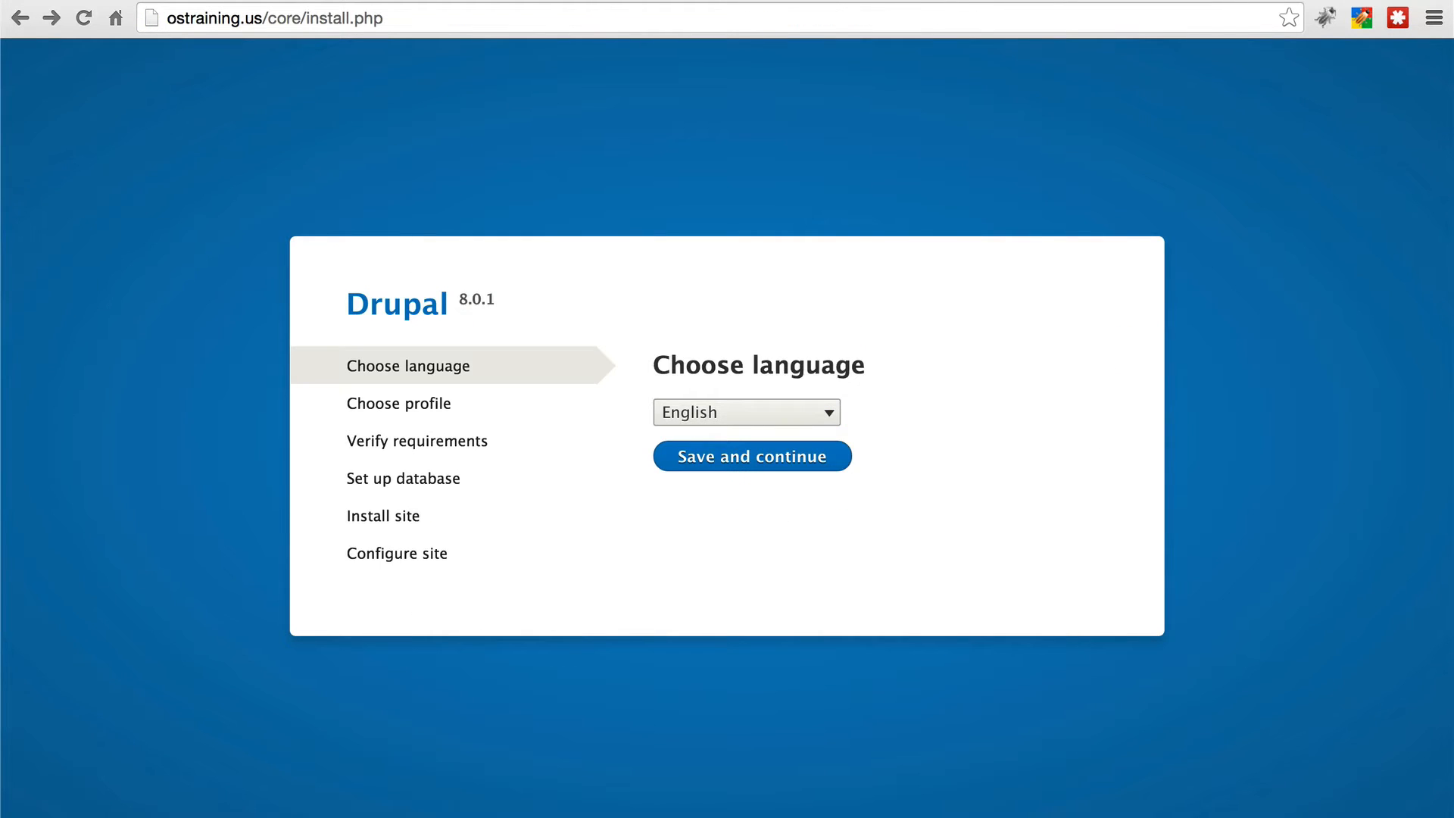
mouse_move(1007, 525)
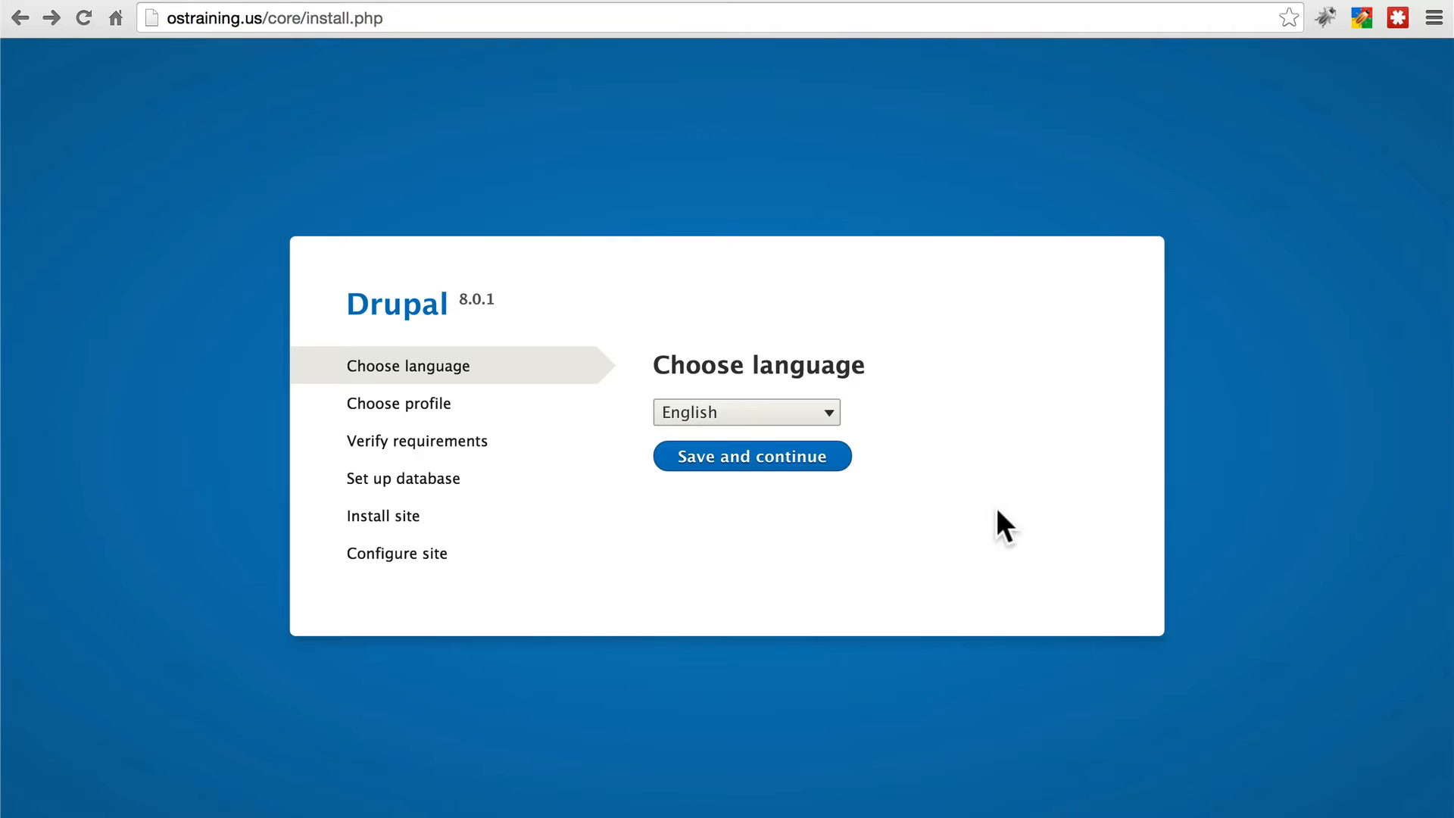
Step: Keep English as the installer language and advance to the installation profile step
click(752, 455)
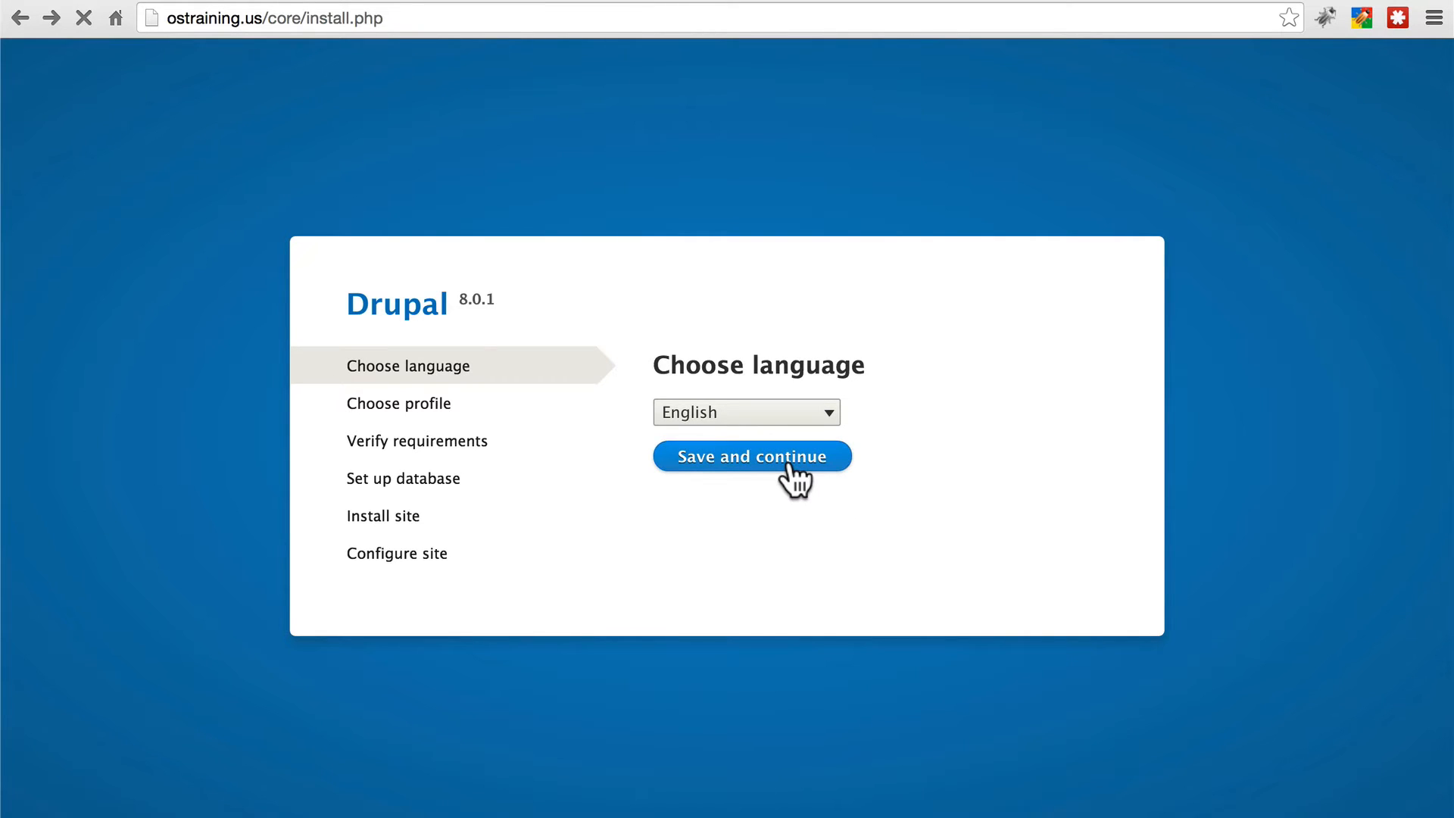
click(751, 455)
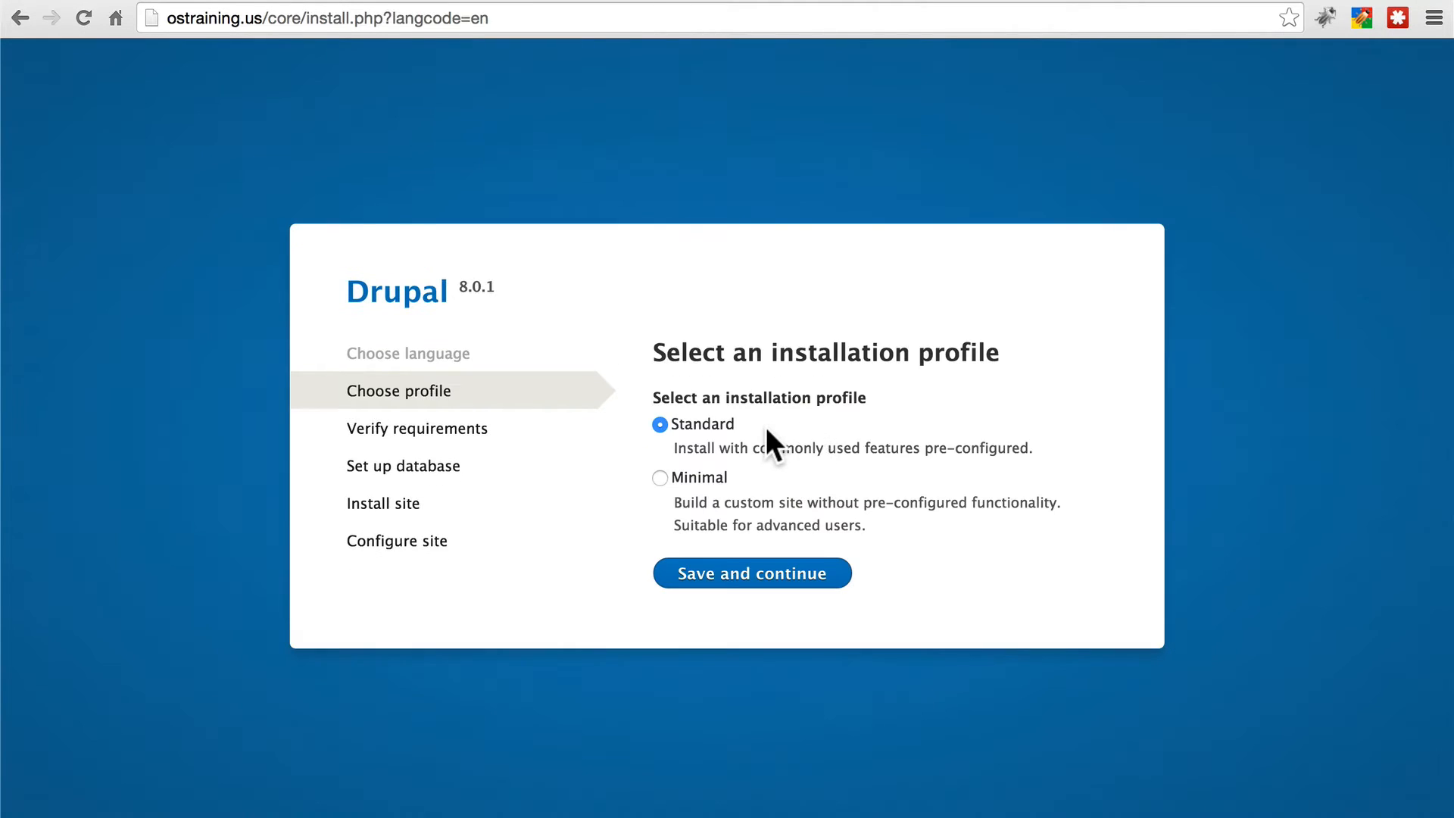
mouse_move(830, 626)
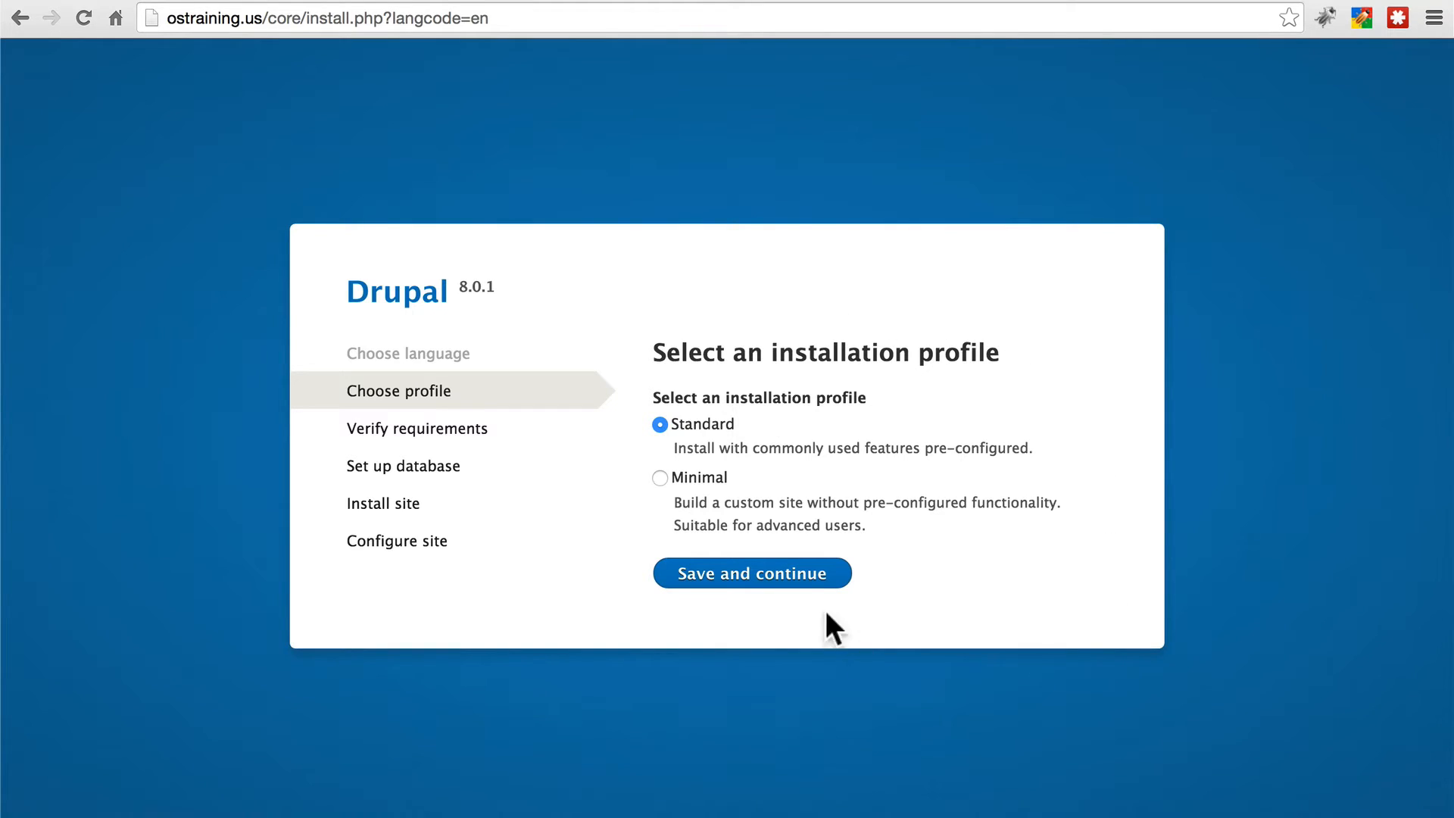
Step: Install with the Standard profile and continue past the two requirement warnings
click(751, 573)
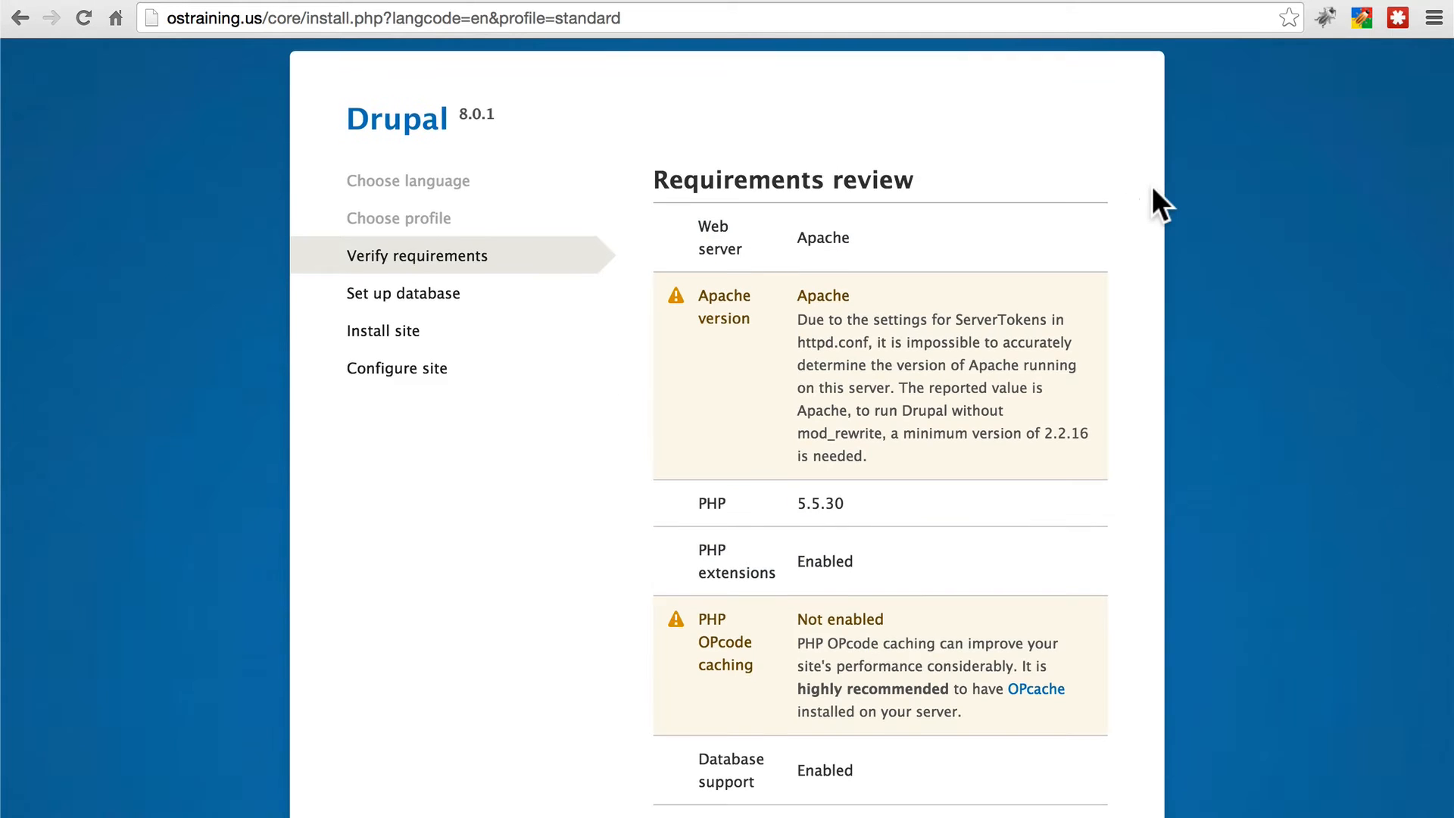
scroll(down, 3)
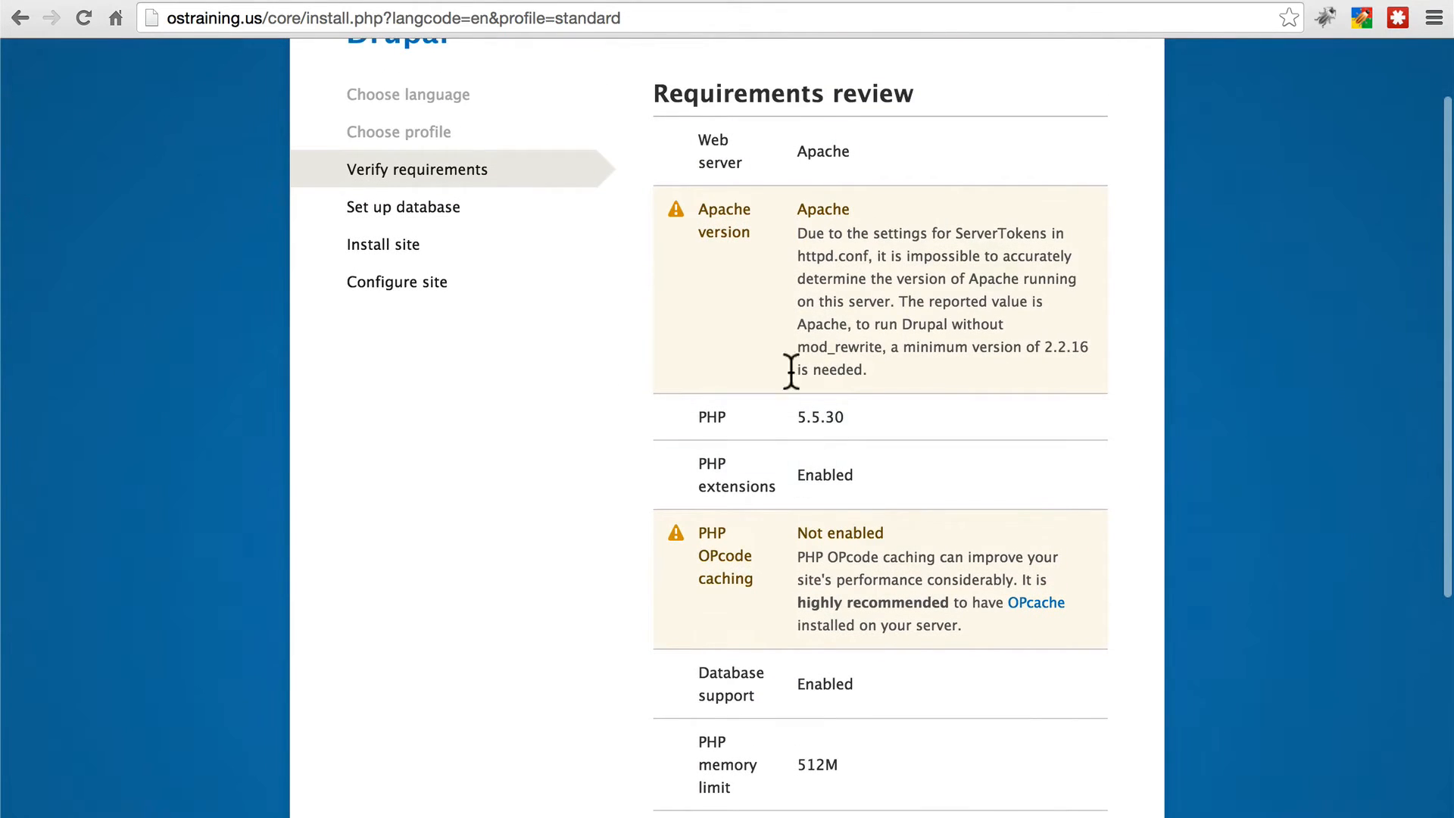
mouse_move(1065, 348)
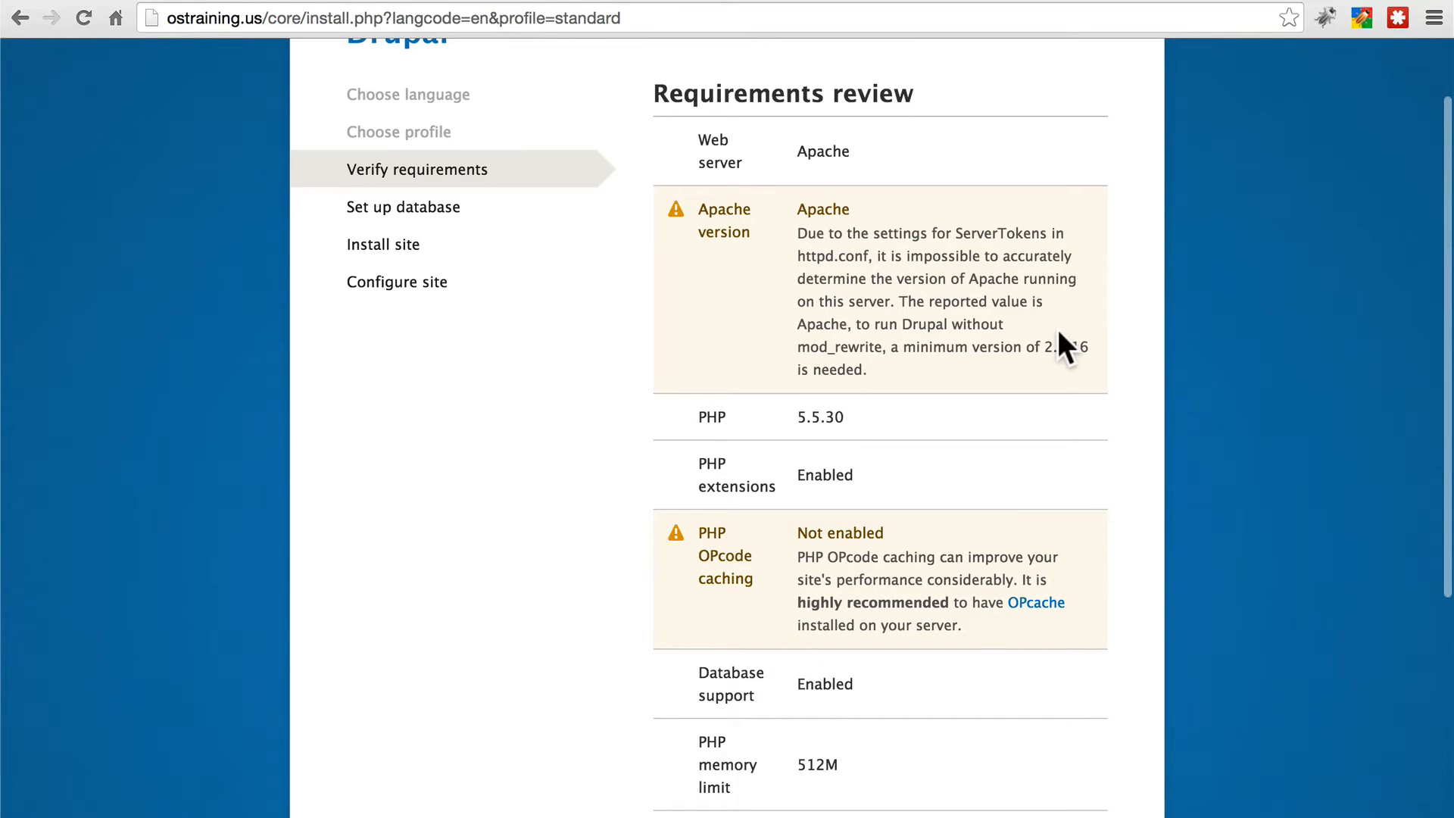
mouse_move(1182, 351)
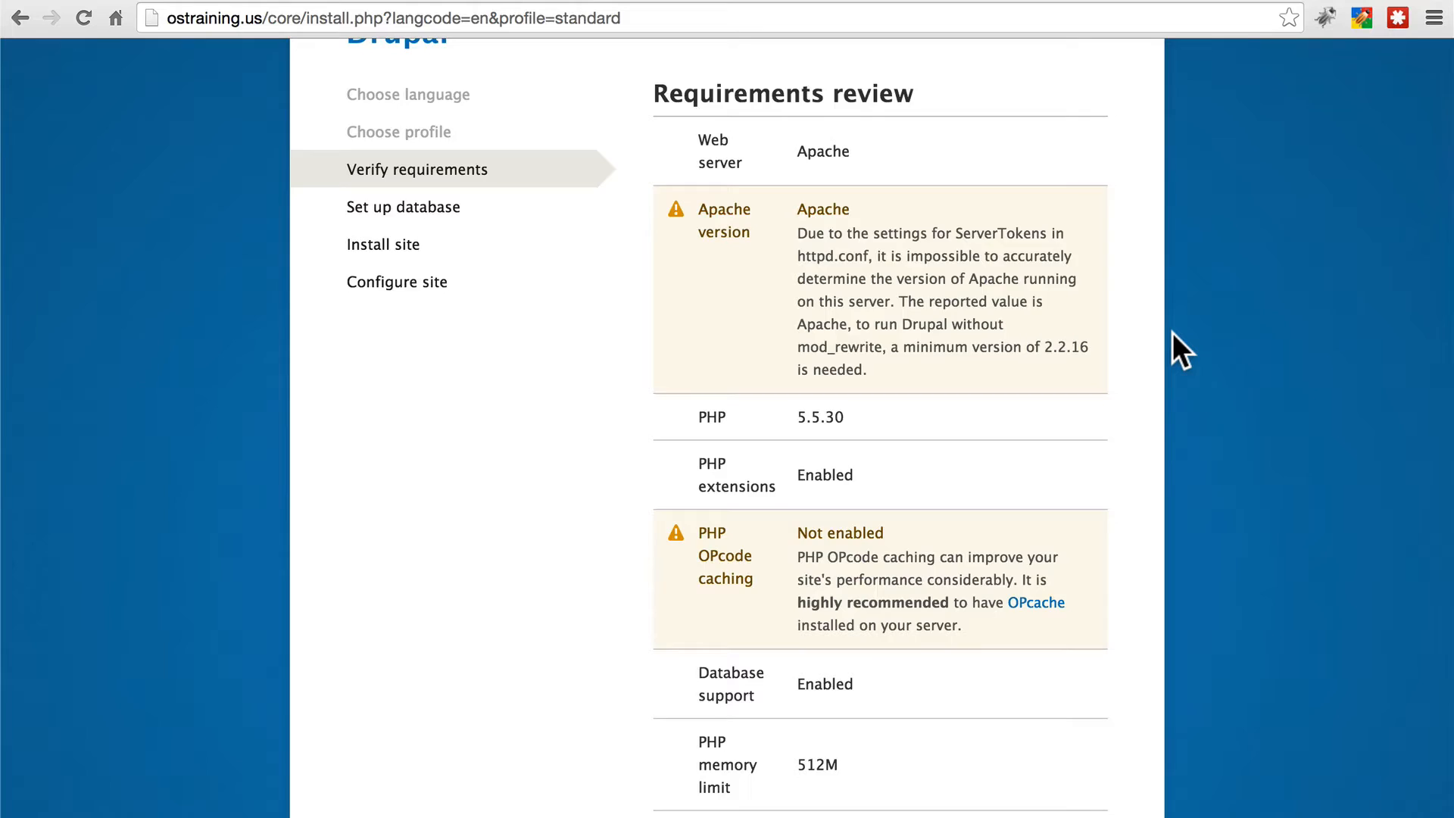
scroll(up, 3)
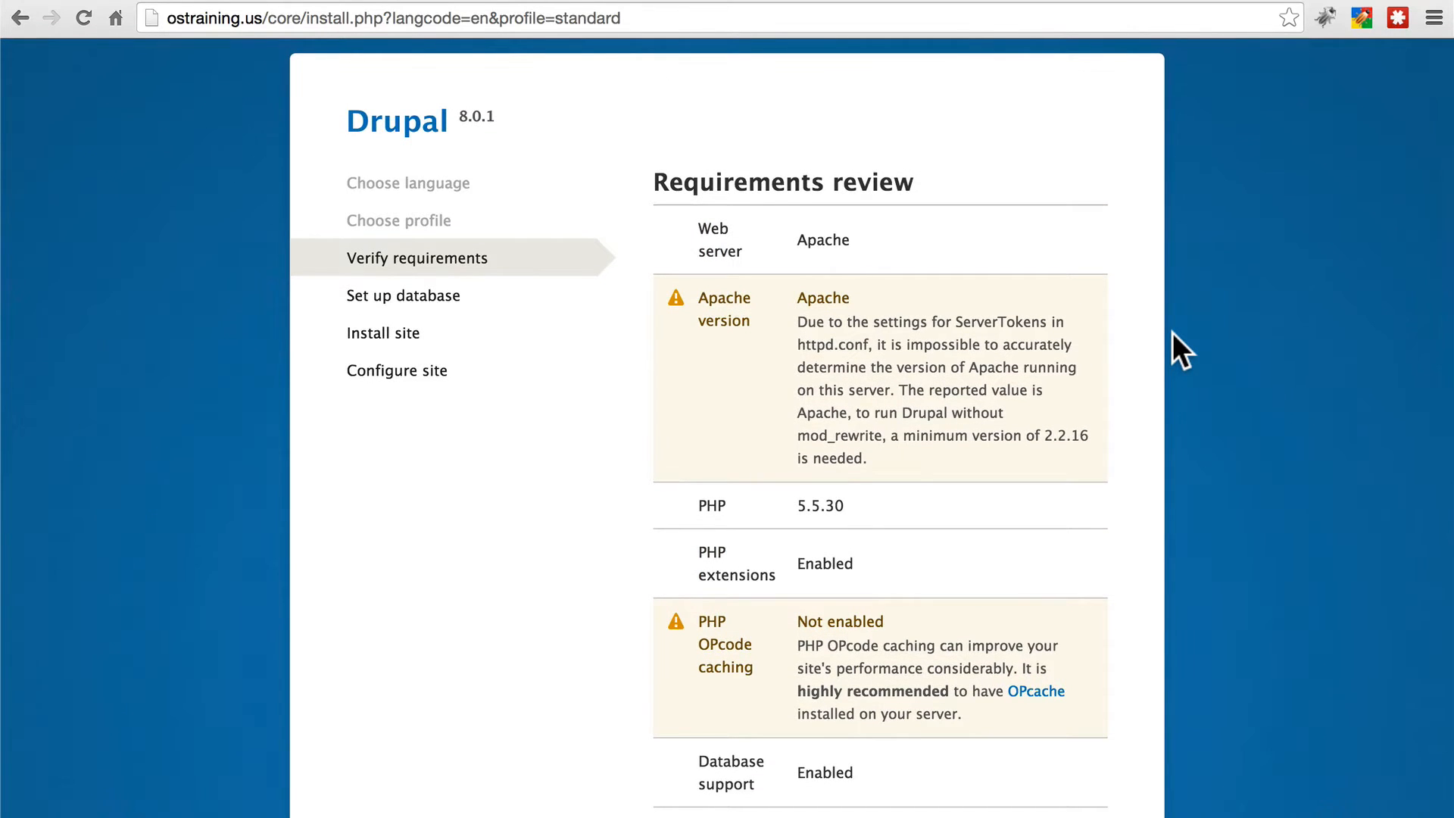
scroll(down, 3)
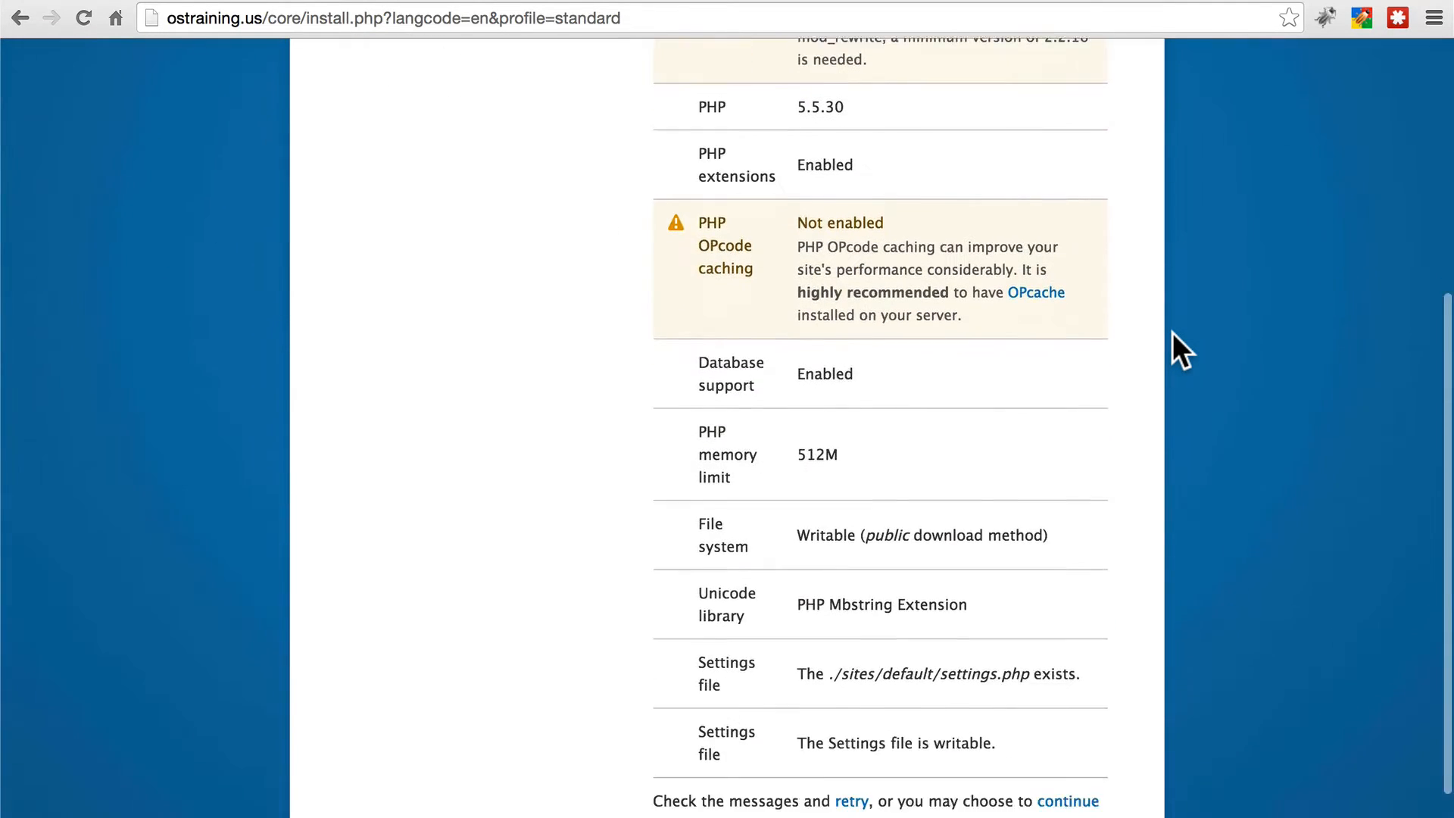
scroll(up, 3)
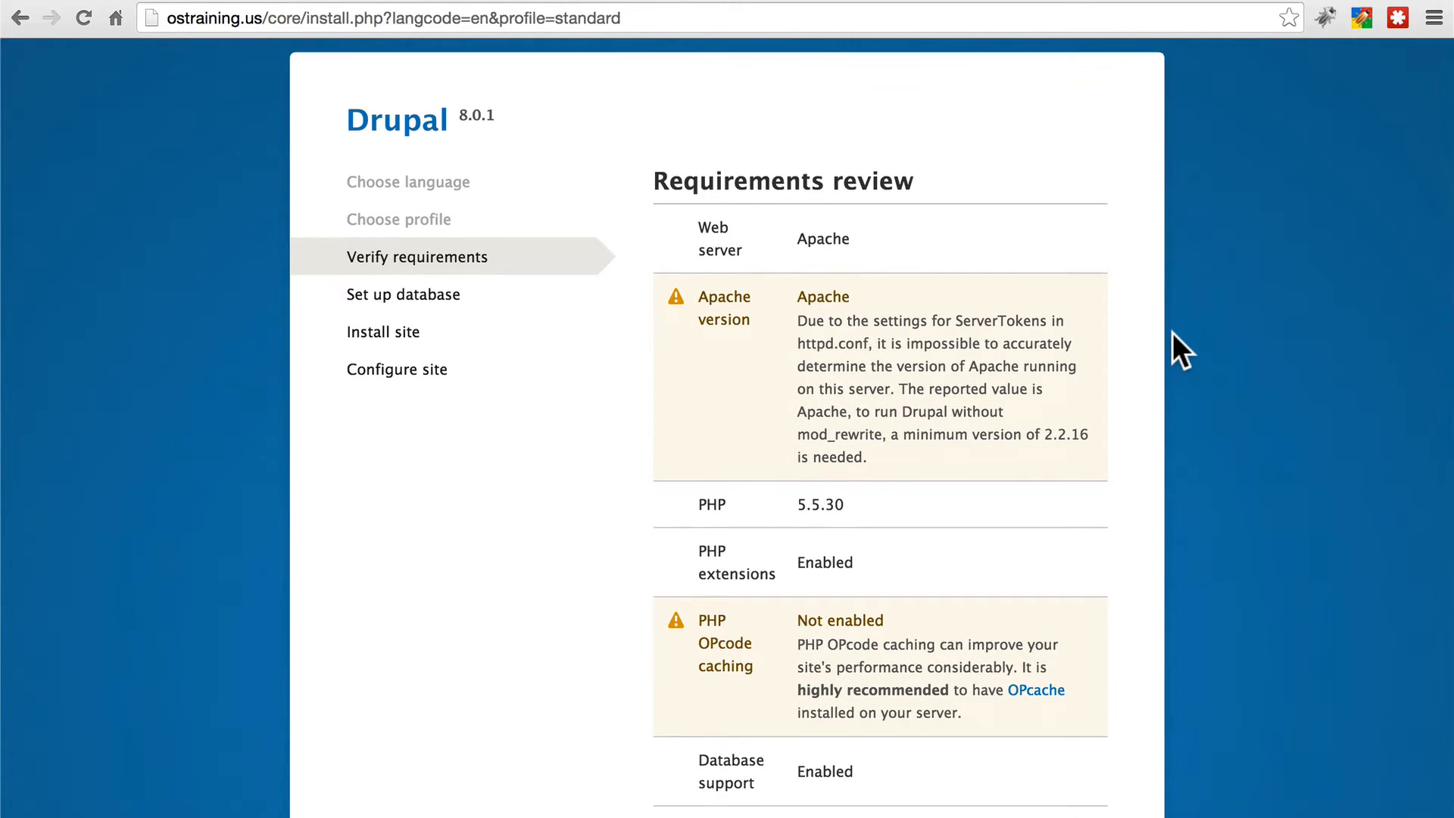
scroll(down, 3)
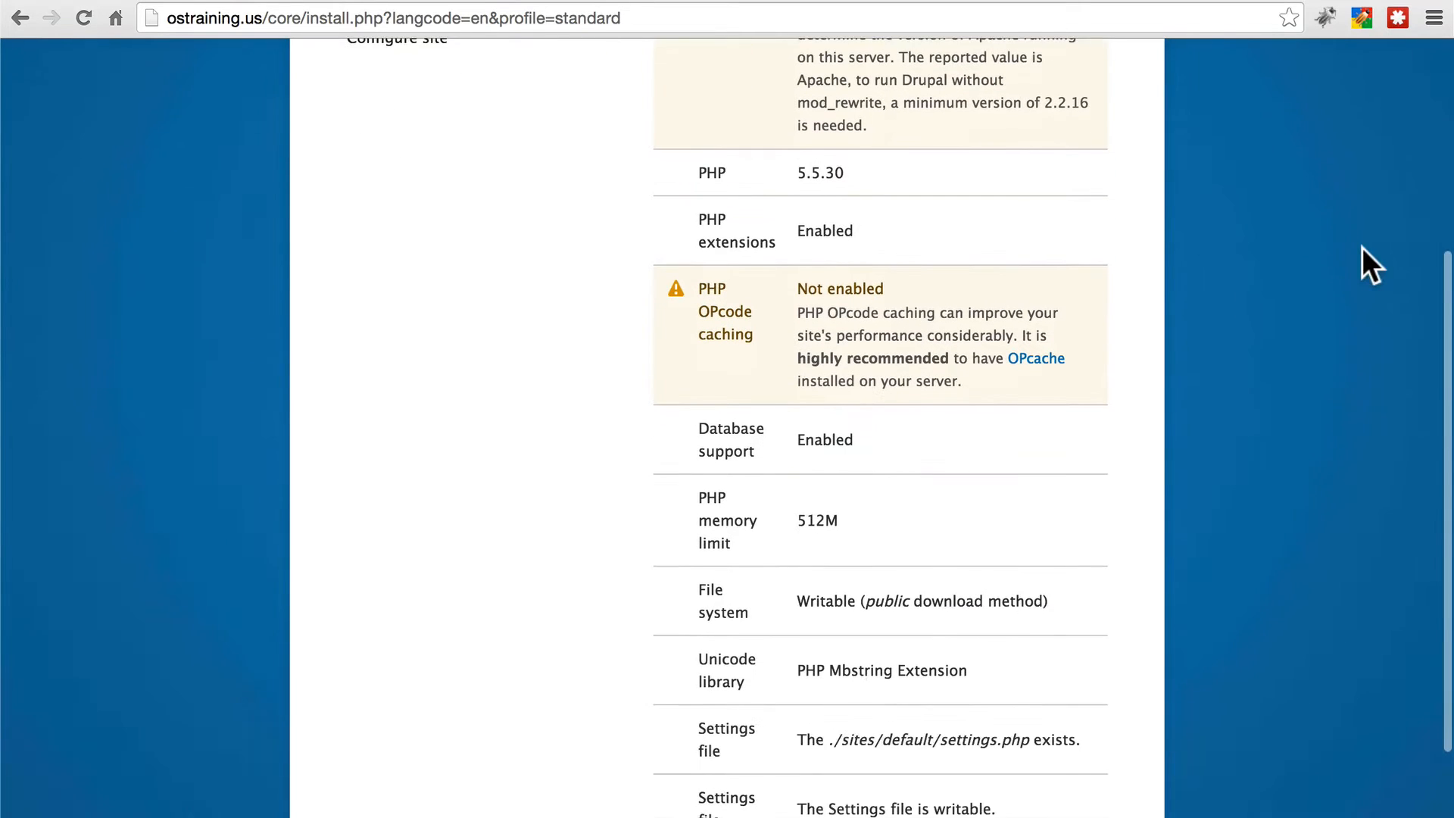
scroll(down, 3)
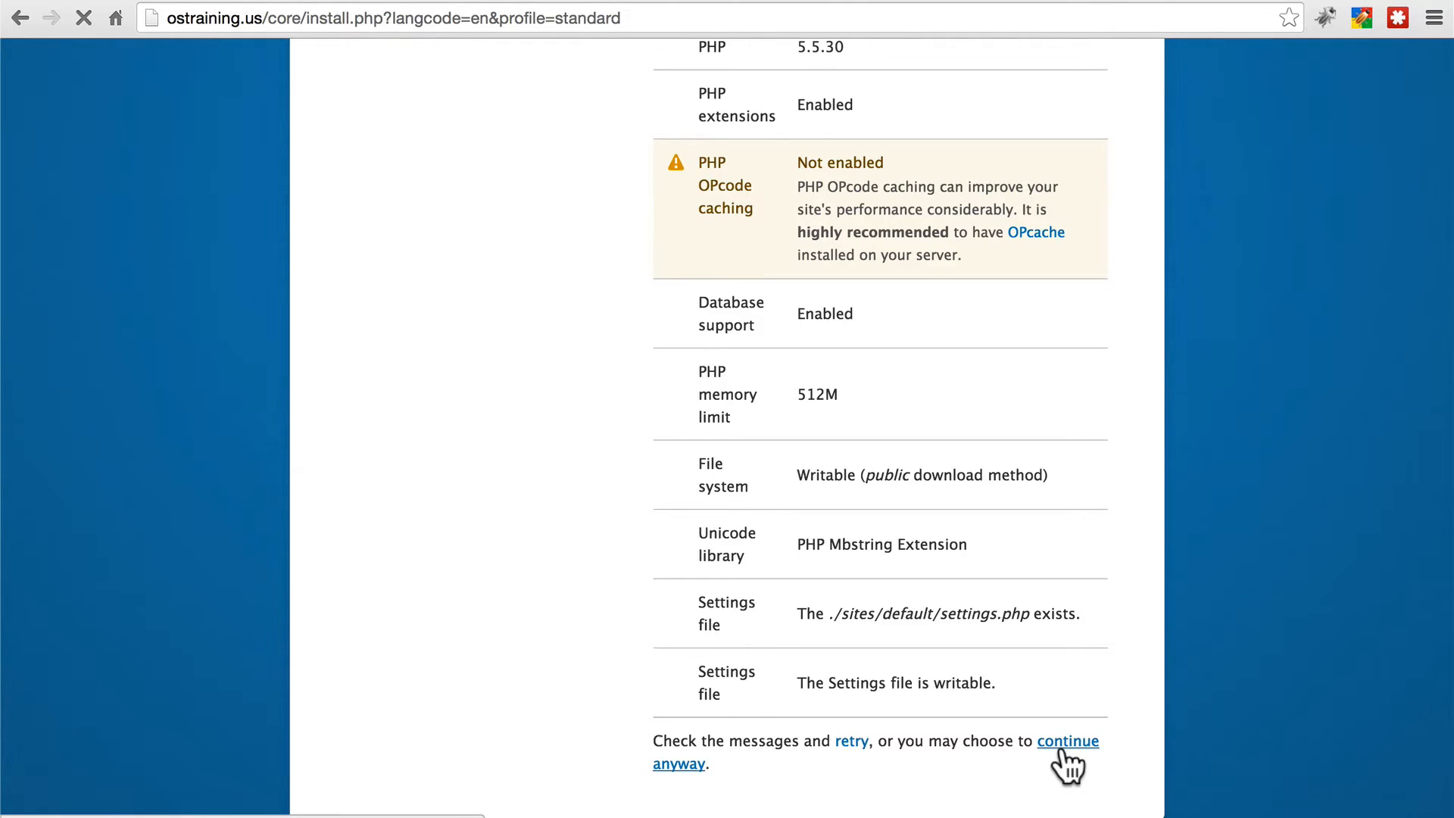
click(1067, 740)
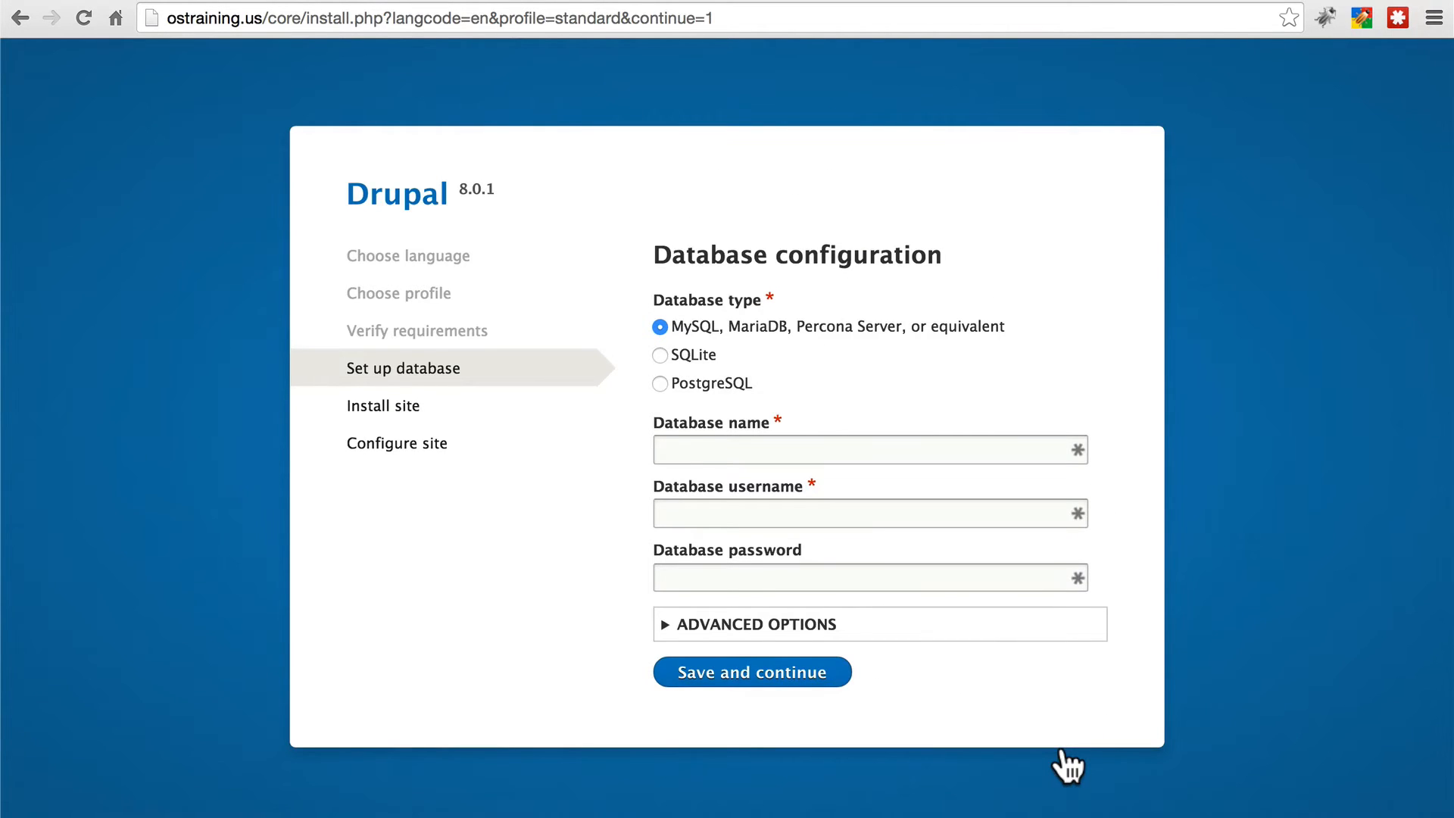
mouse_move(1071, 722)
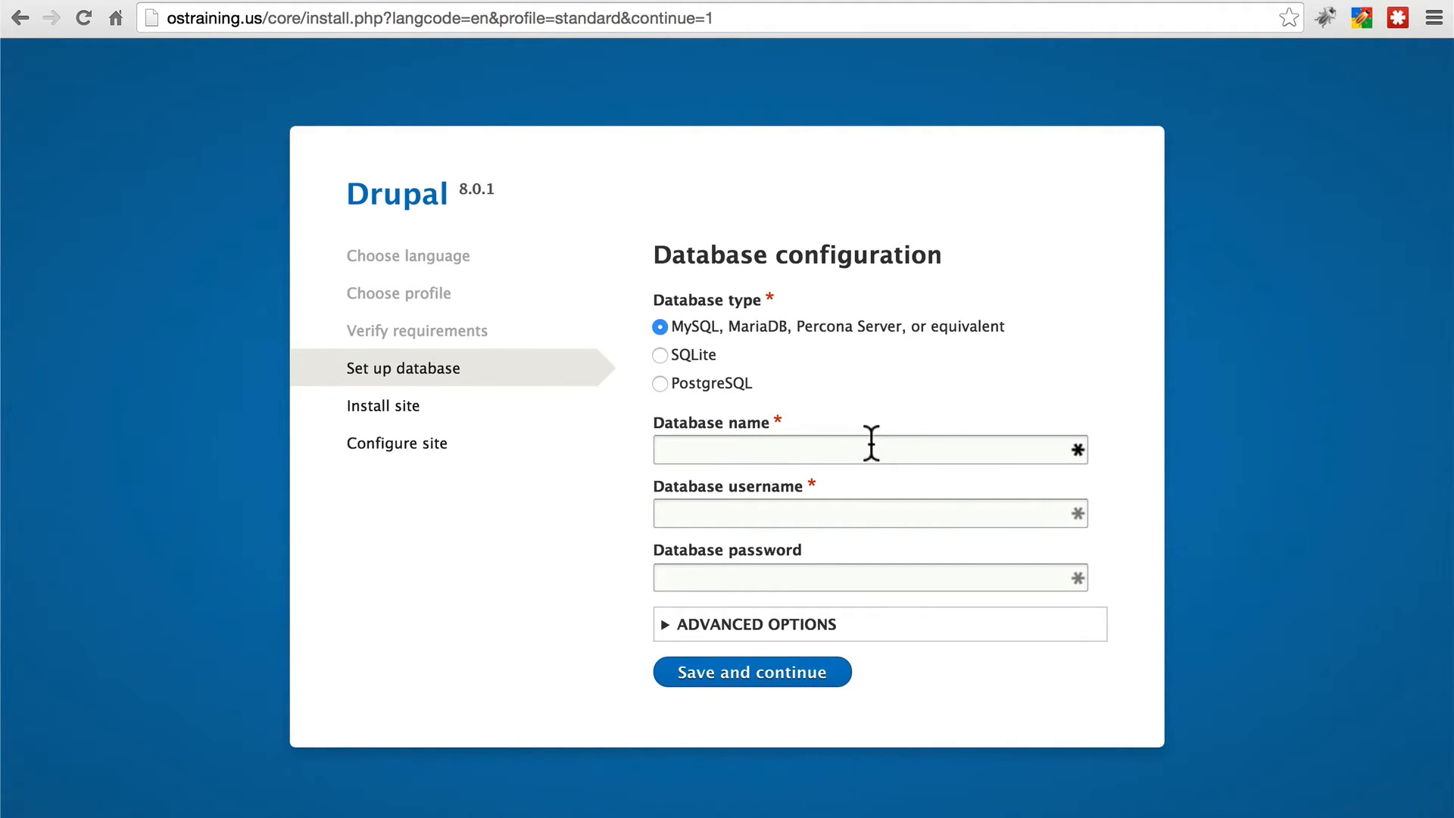
Step: Enter database name ostrai5_installtut, its username and password, and submit the settings
click(869, 449)
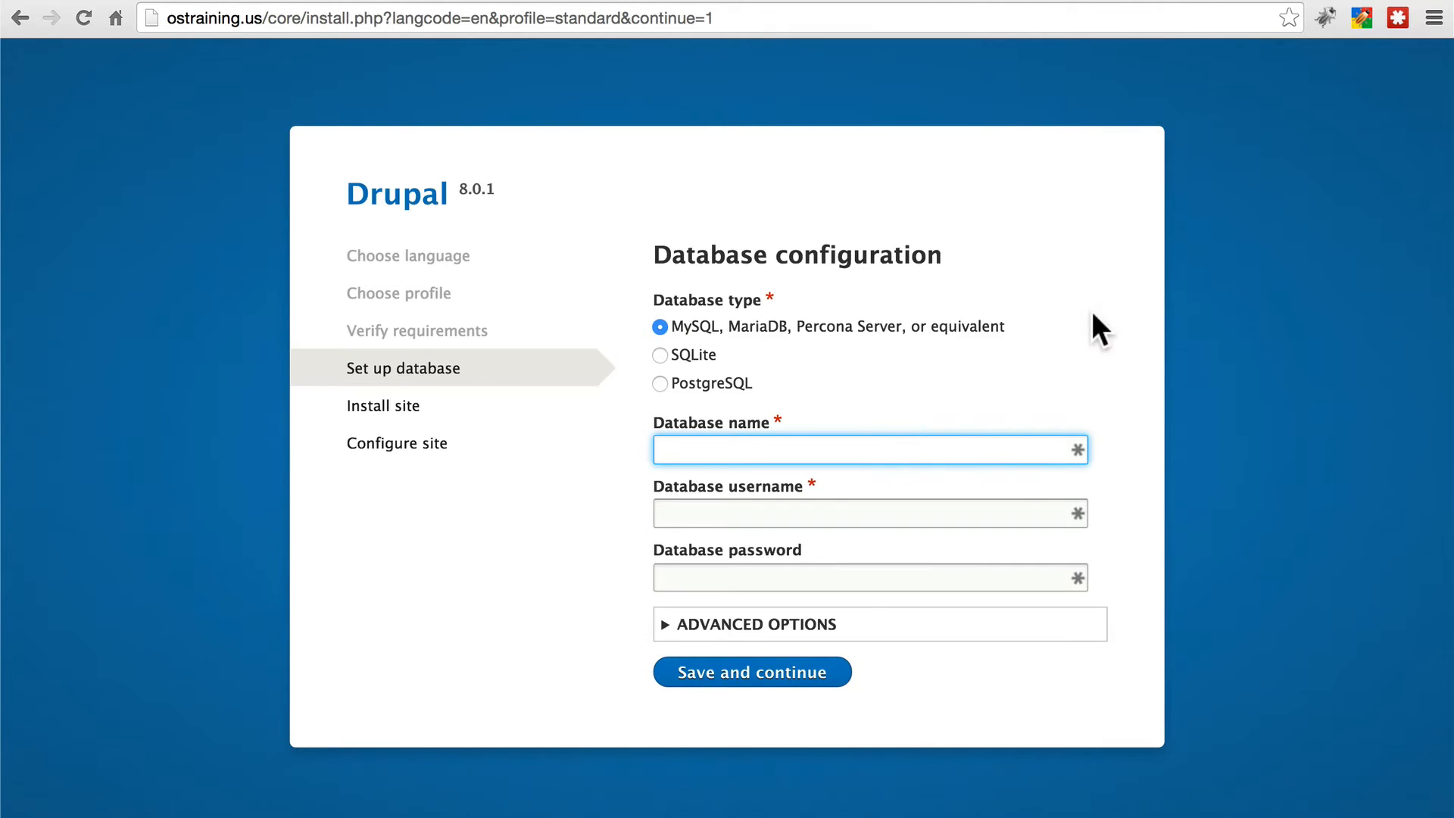
text(o)
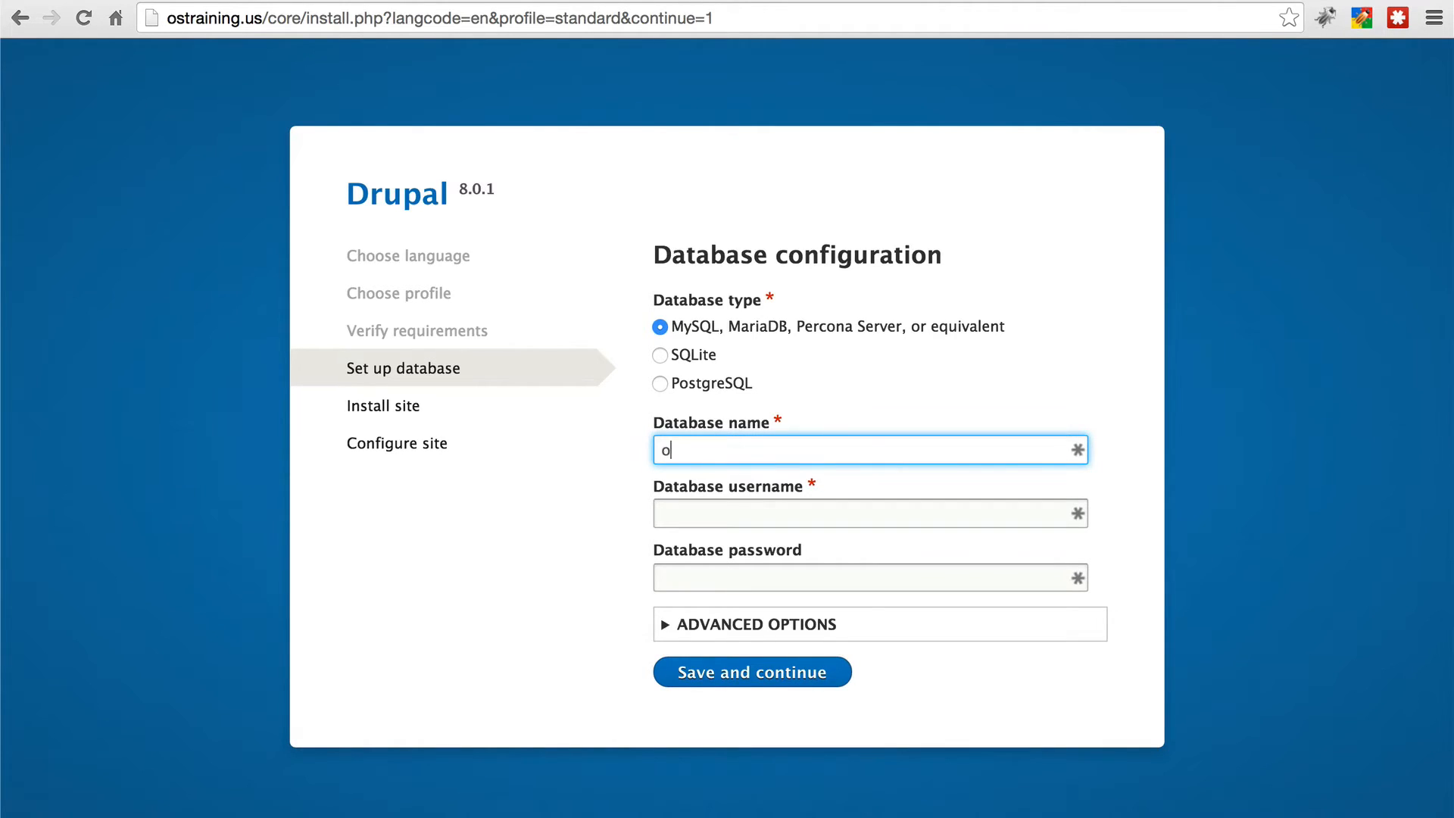
text(strai5)
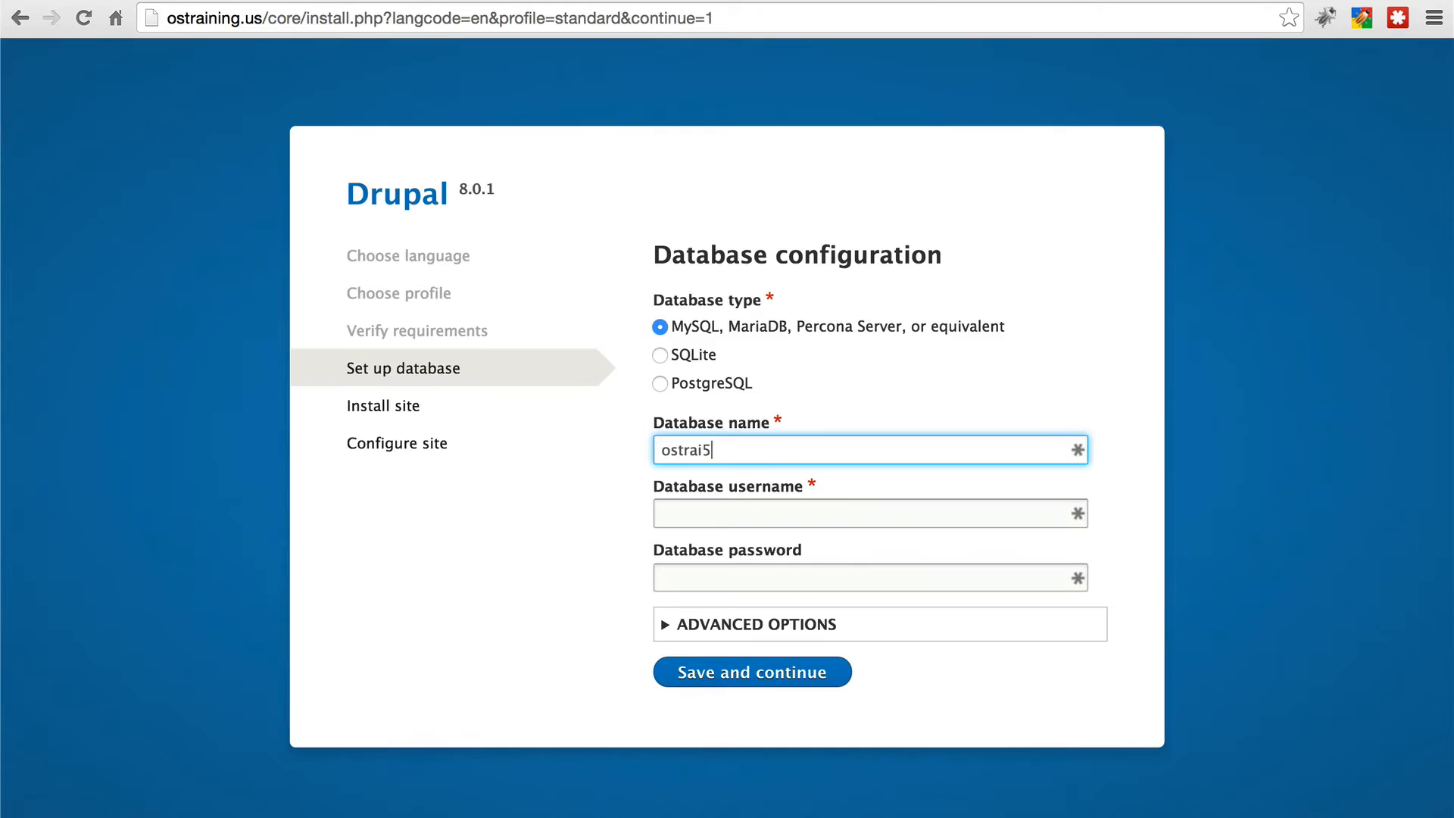
text(_installtut)
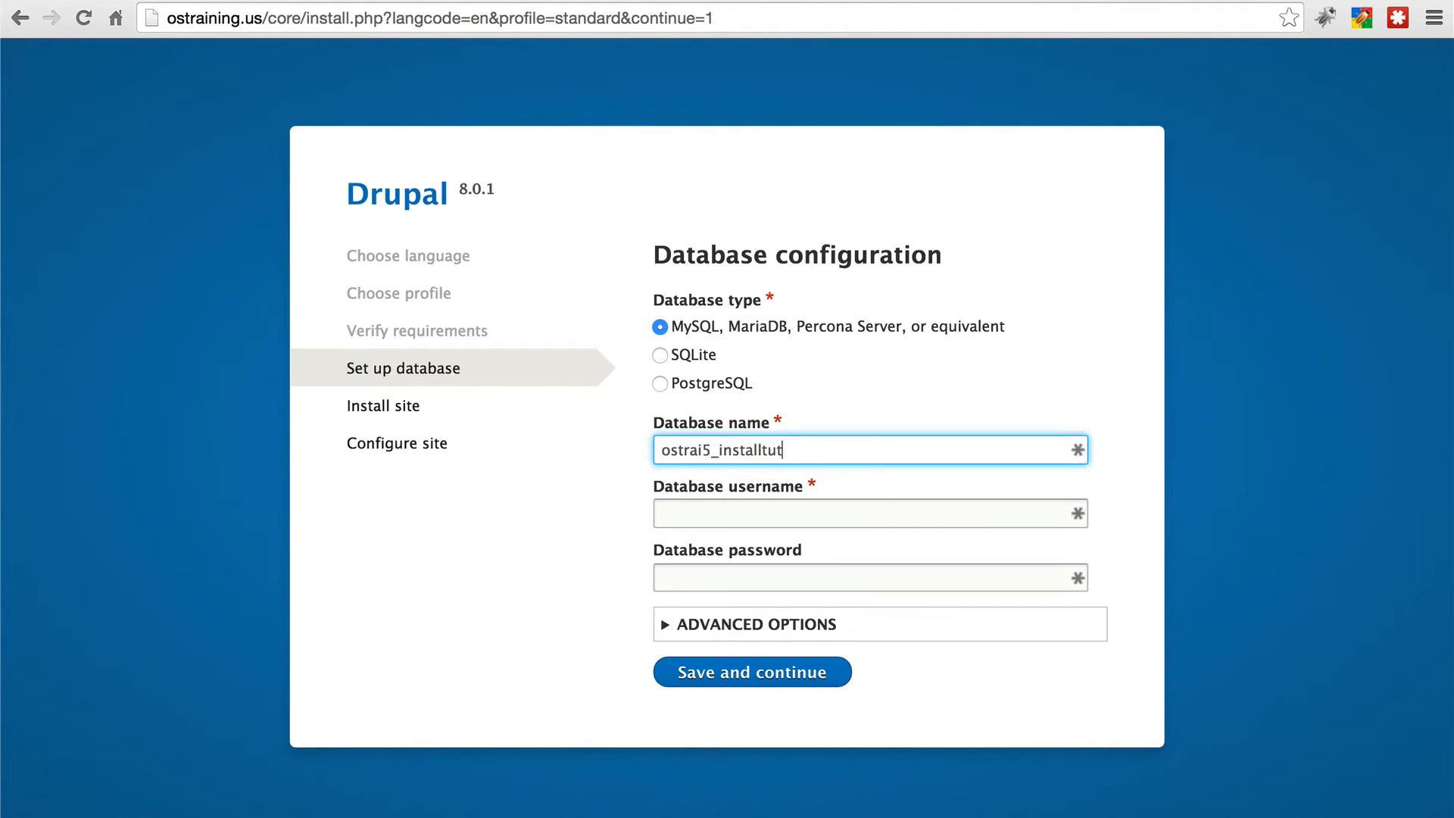
mouse_move(1006, 394)
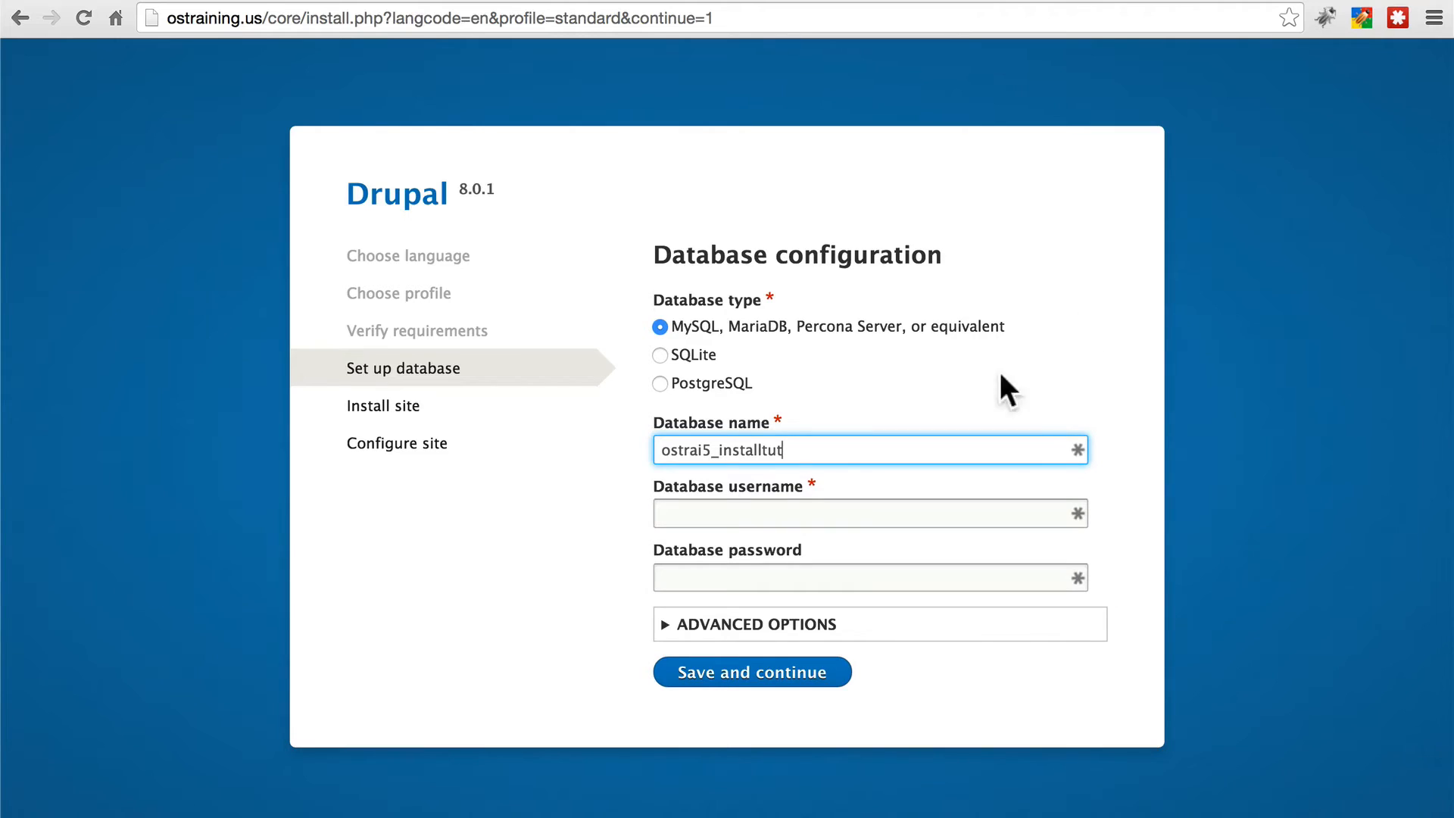
click(871, 512)
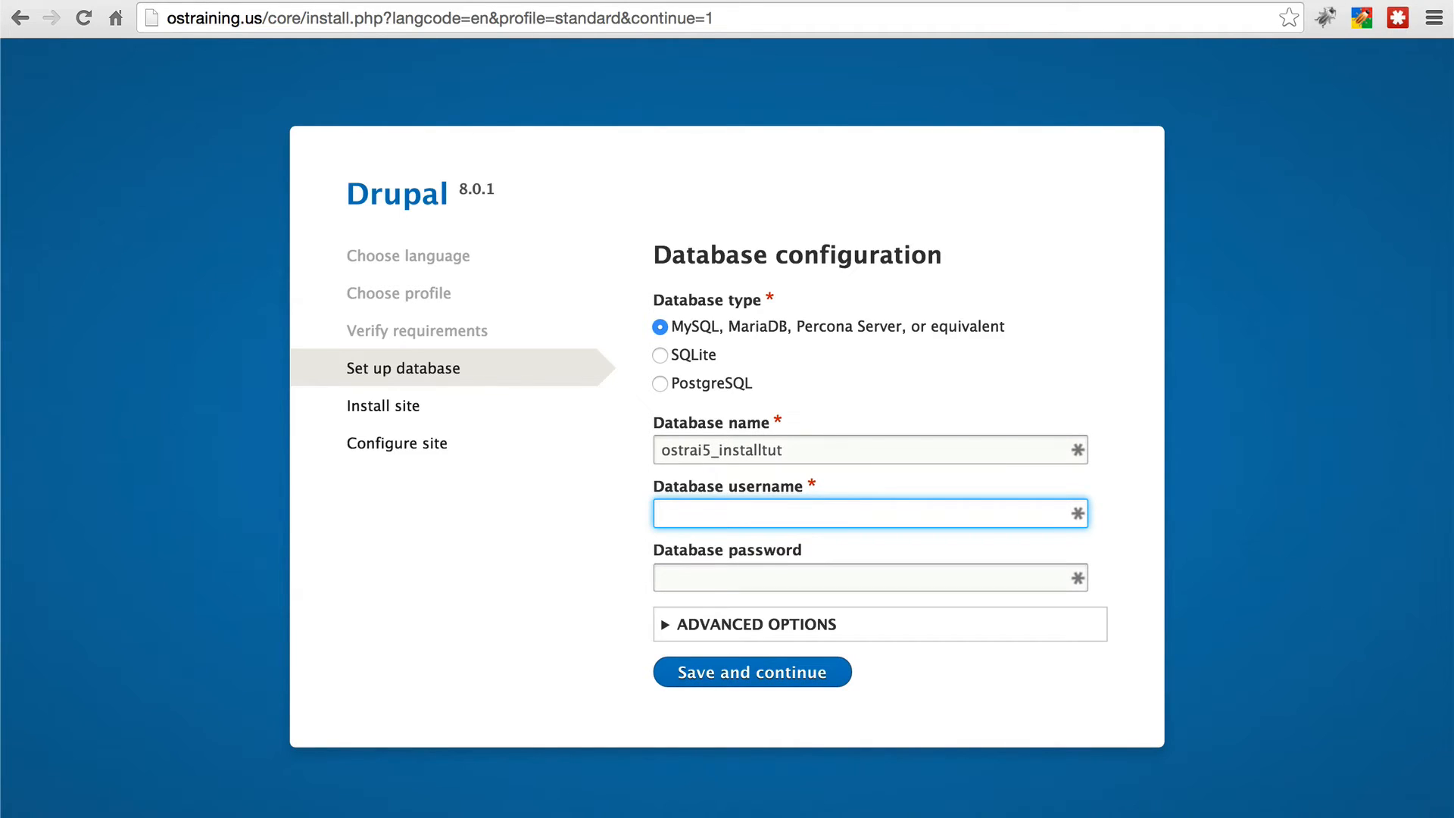
text(ostrai5_robert)
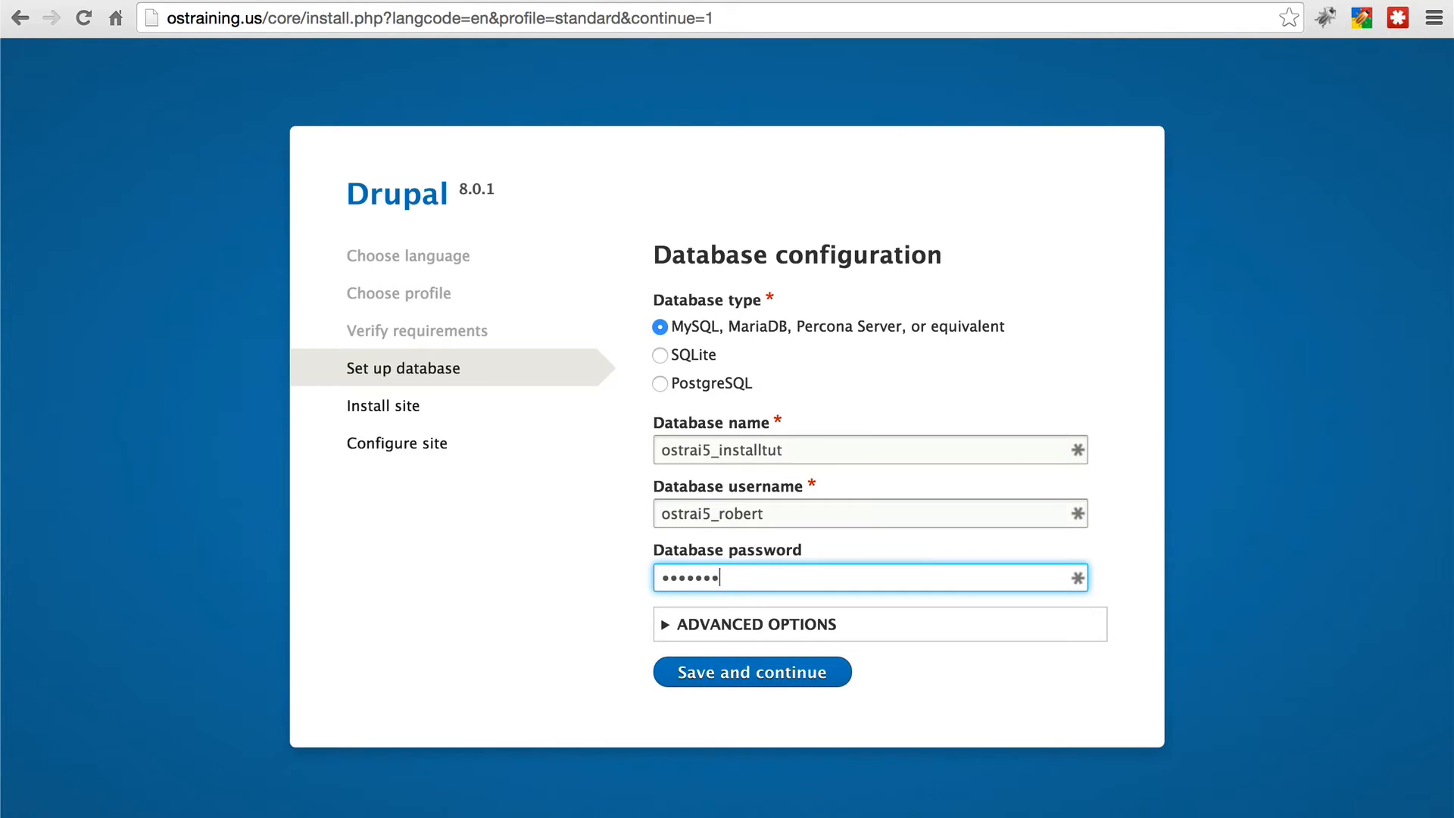
text(•)
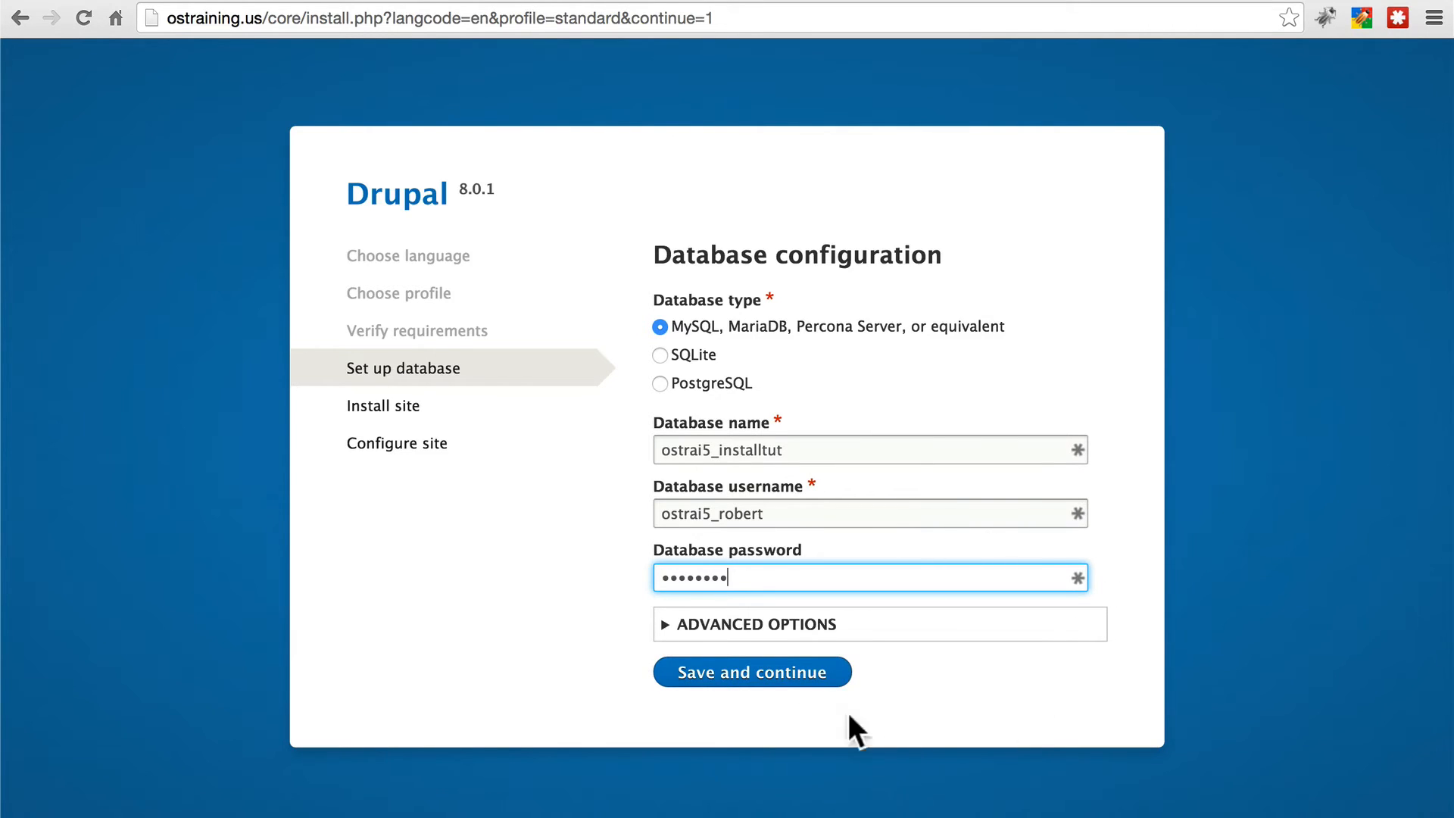
mouse_move(762, 686)
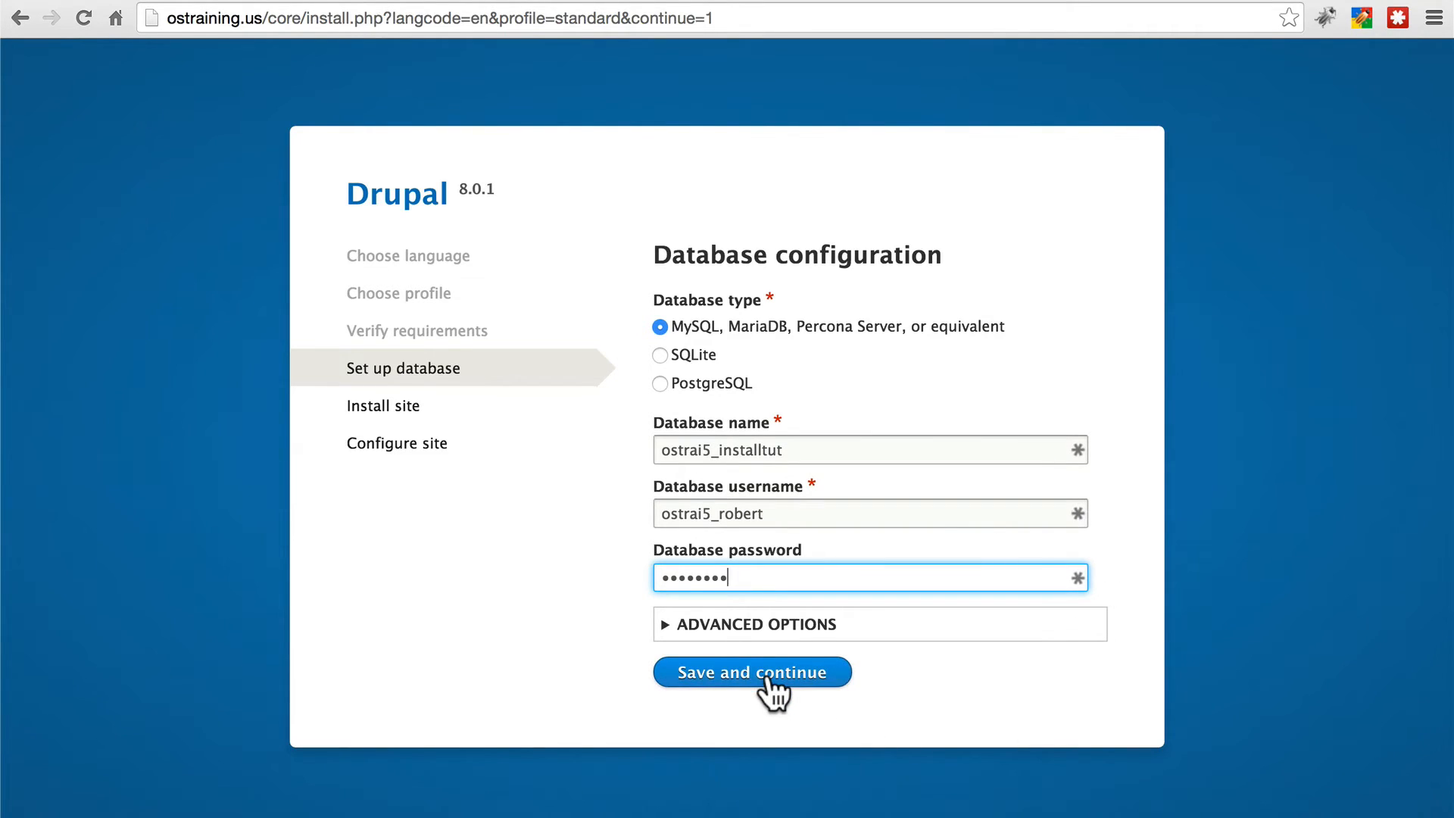
click(752, 672)
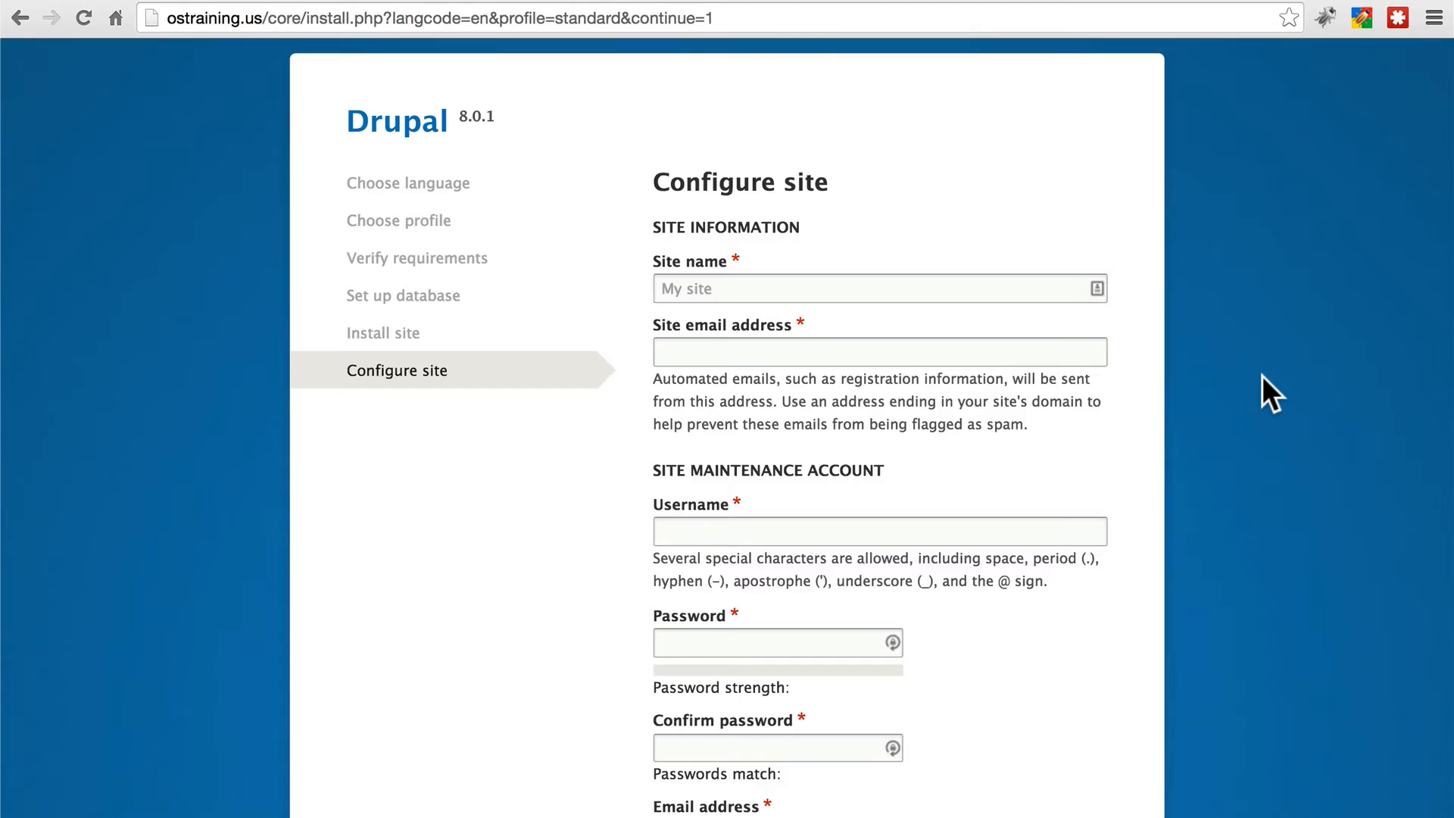
mouse_move(1031, 257)
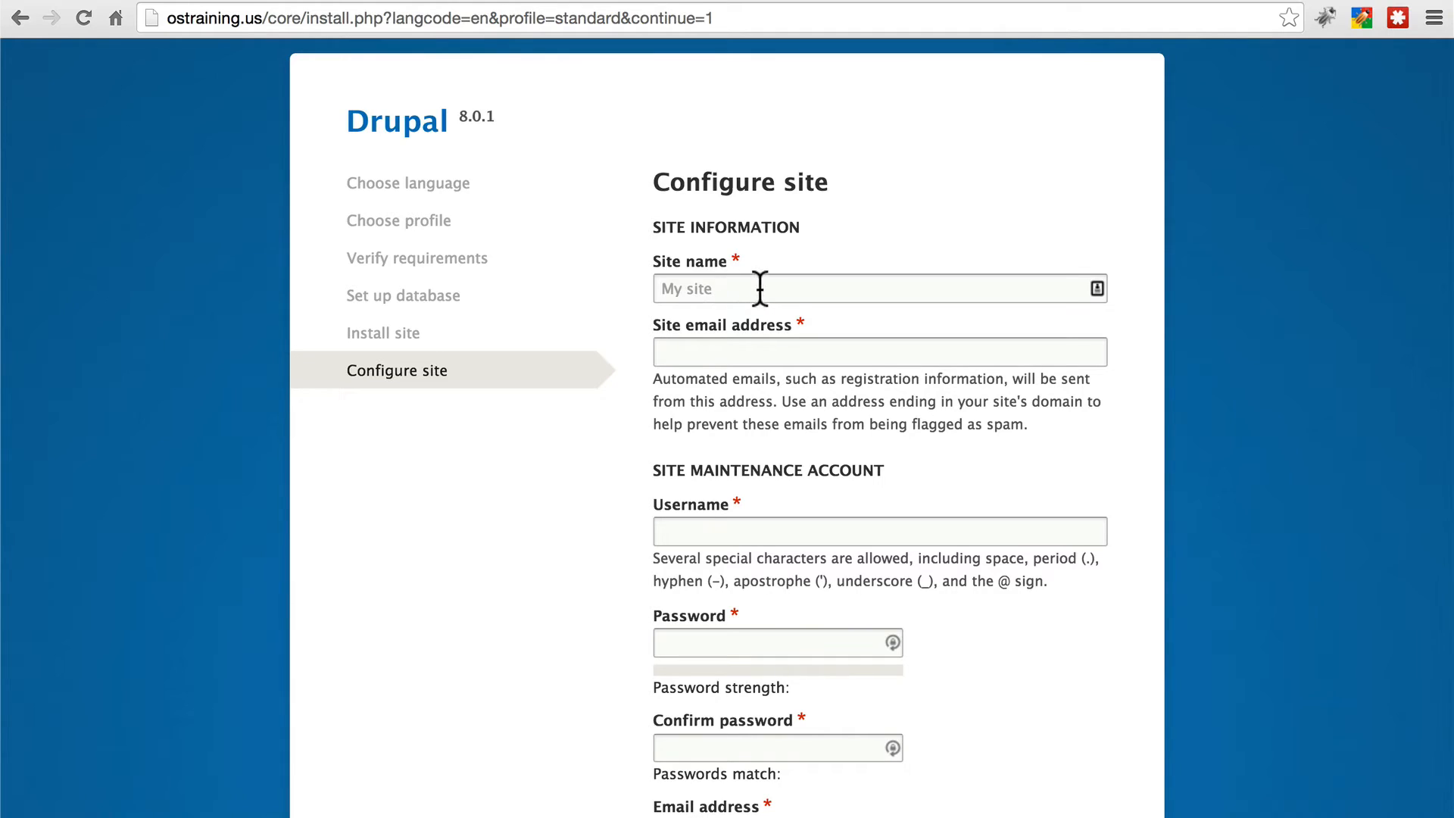
Step: Name the site 'Drupal Installation Is Easy'
click(880, 288)
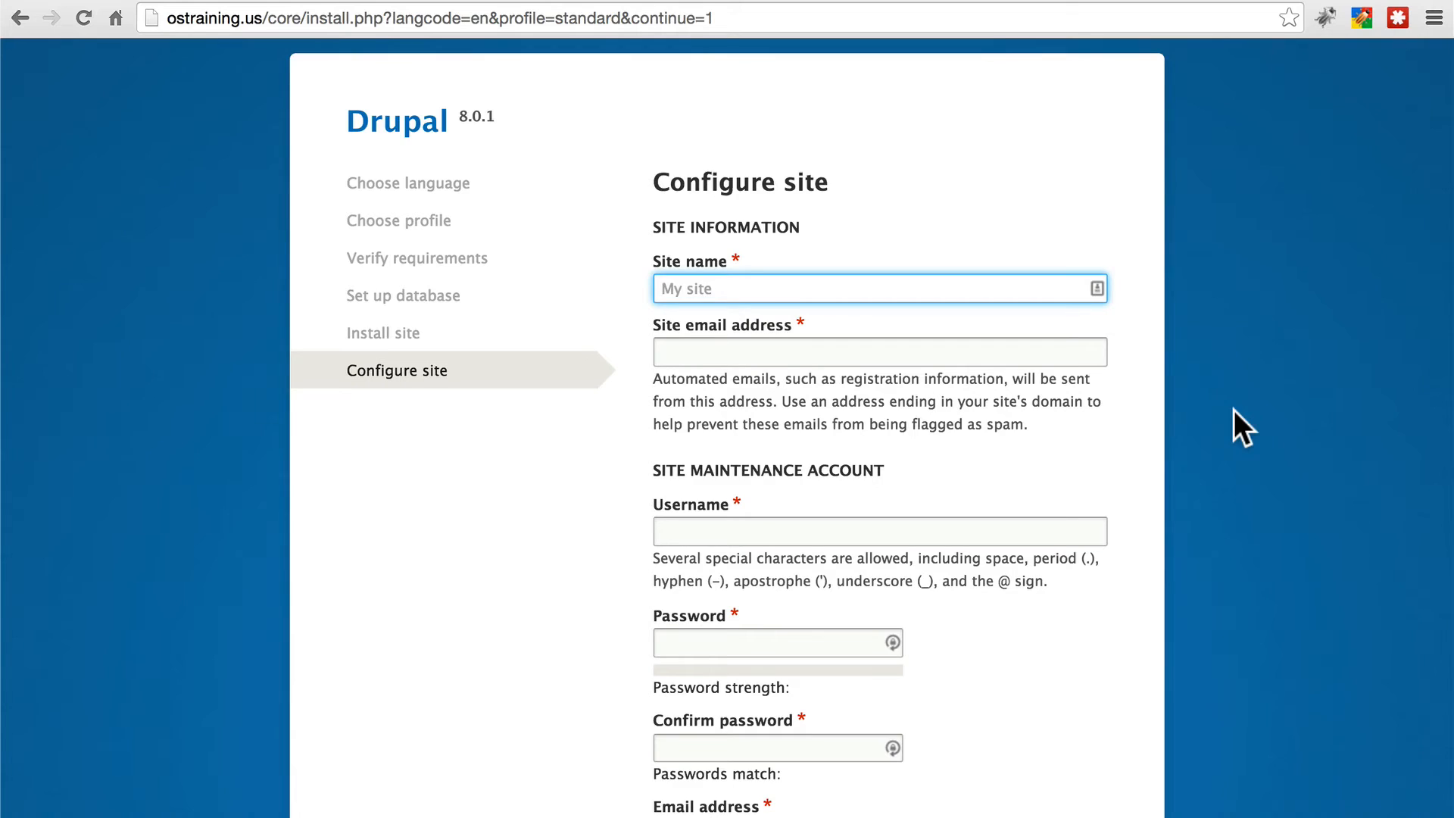
text(Drupal)
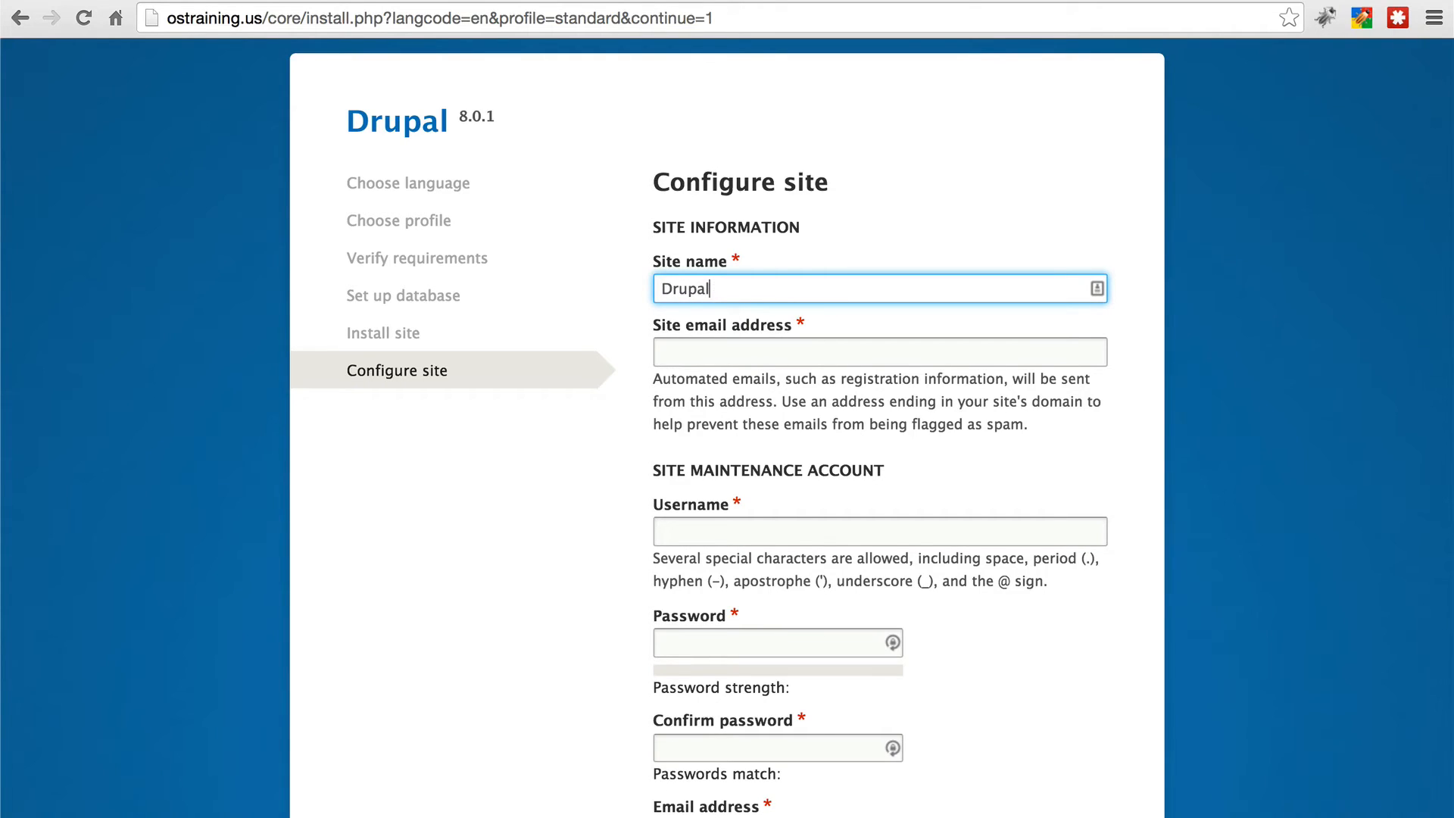
text(Installation)
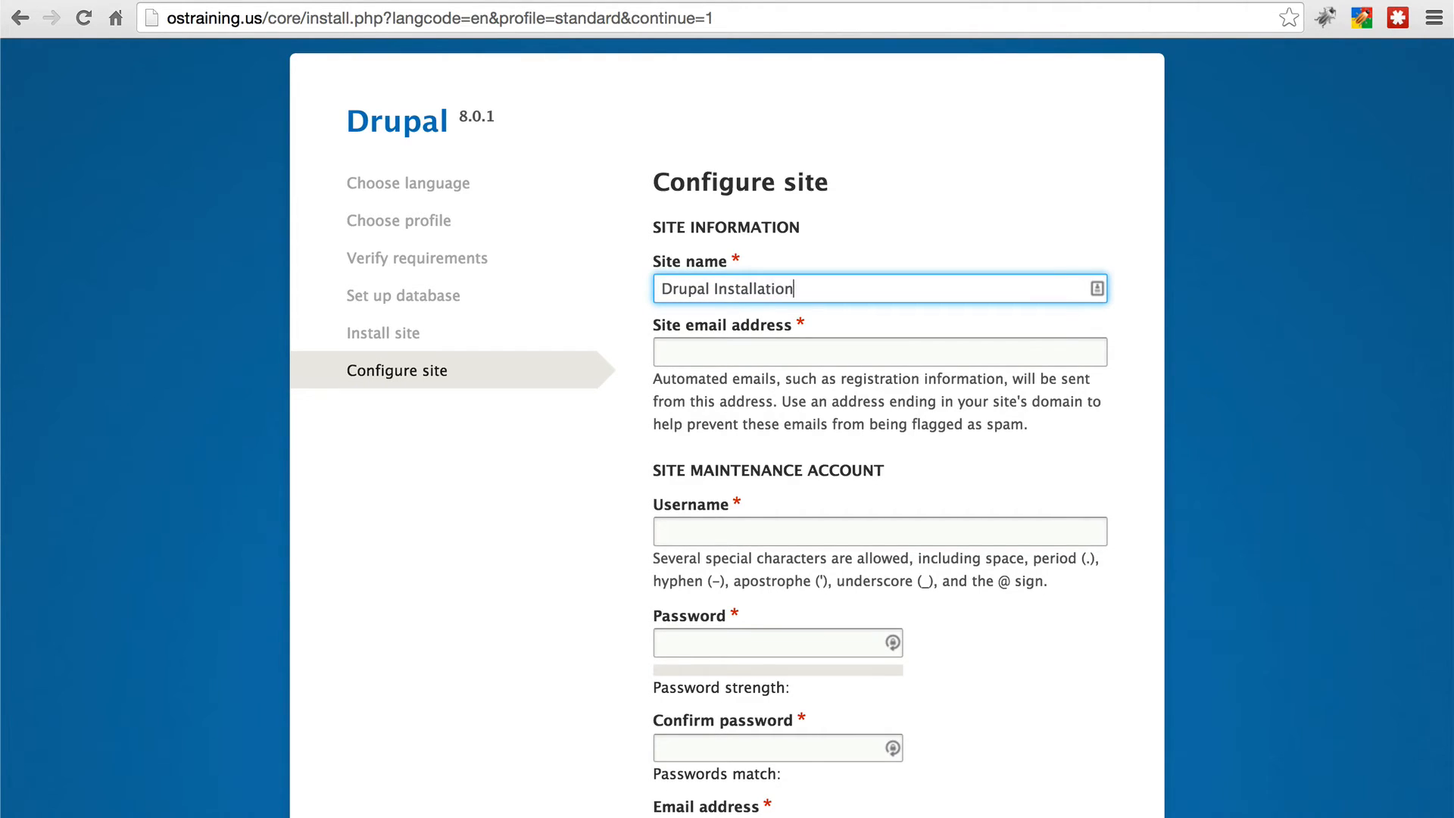
text(Is Ea)
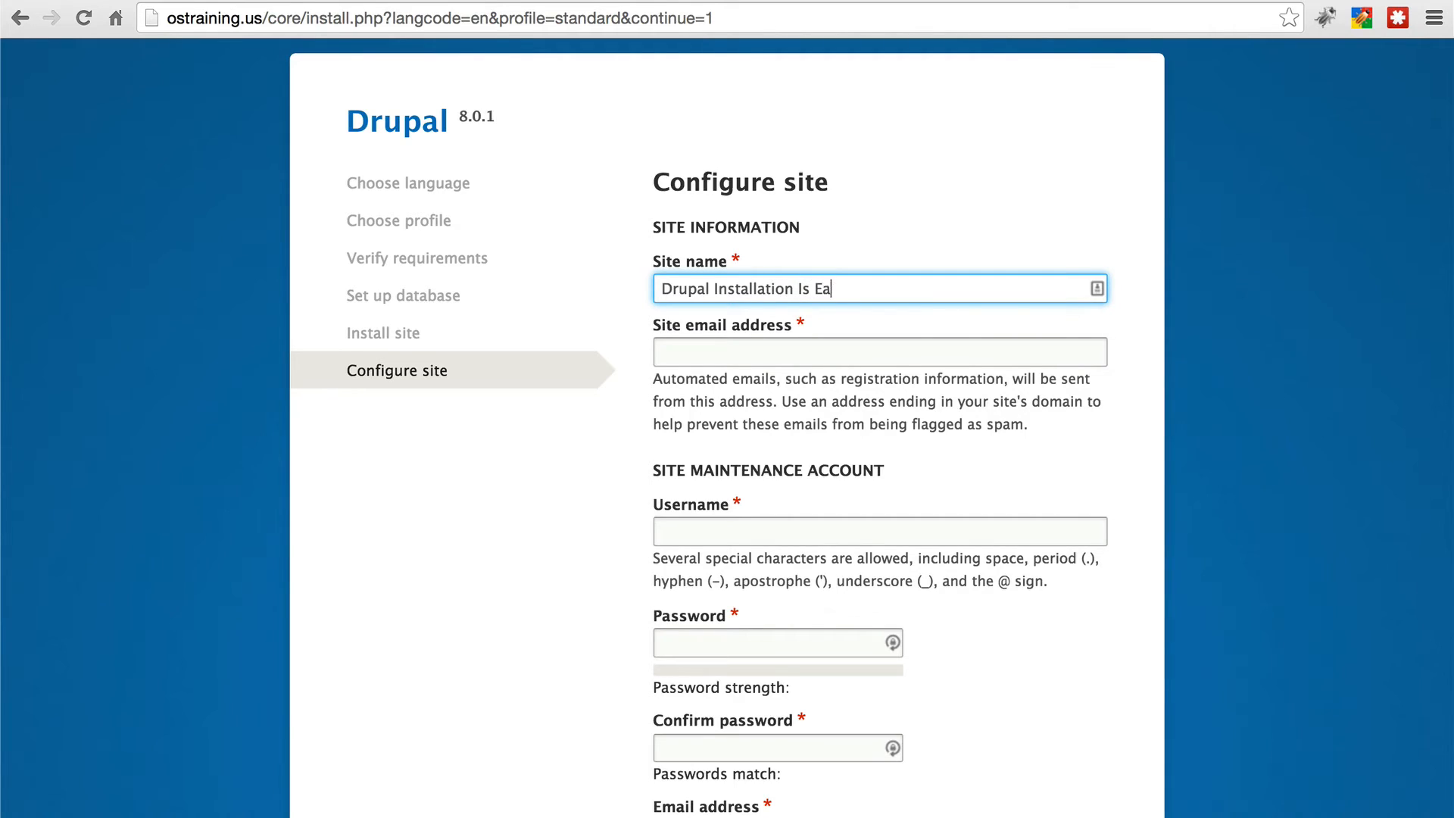
text(sy)
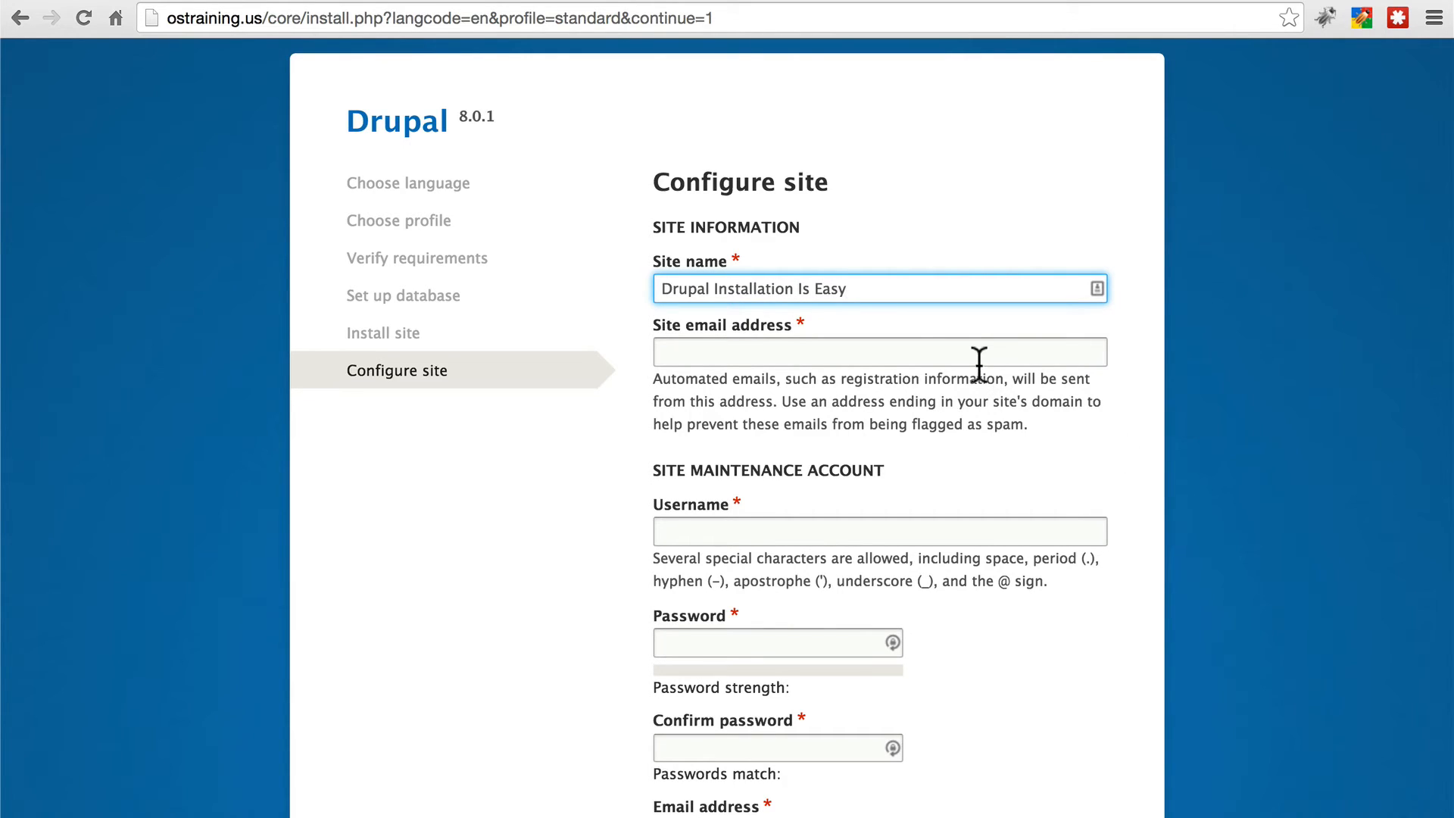
click(879, 351)
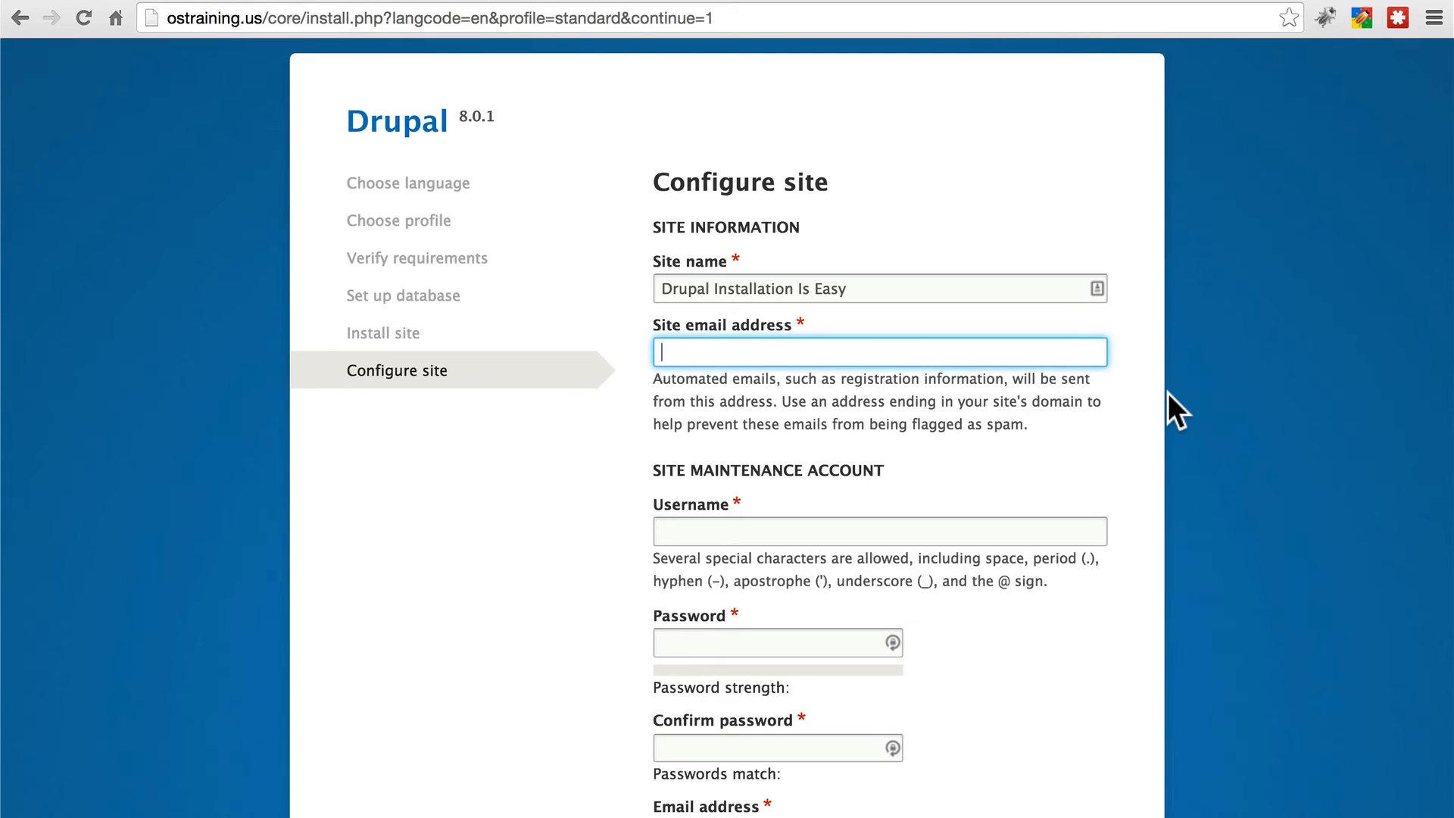
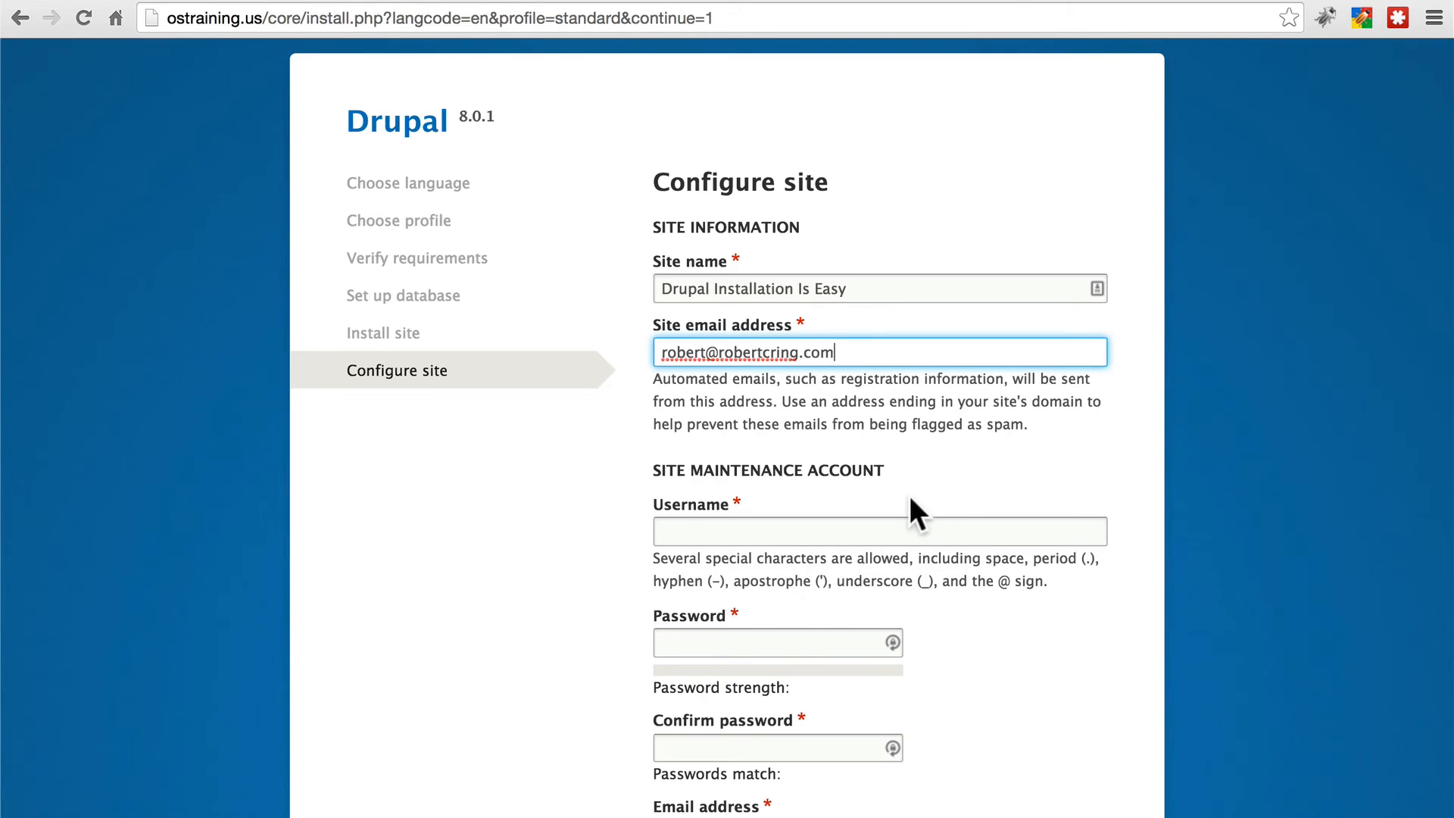
Step: Enter 'Installation Manager' as the maintenance account username
click(879, 532)
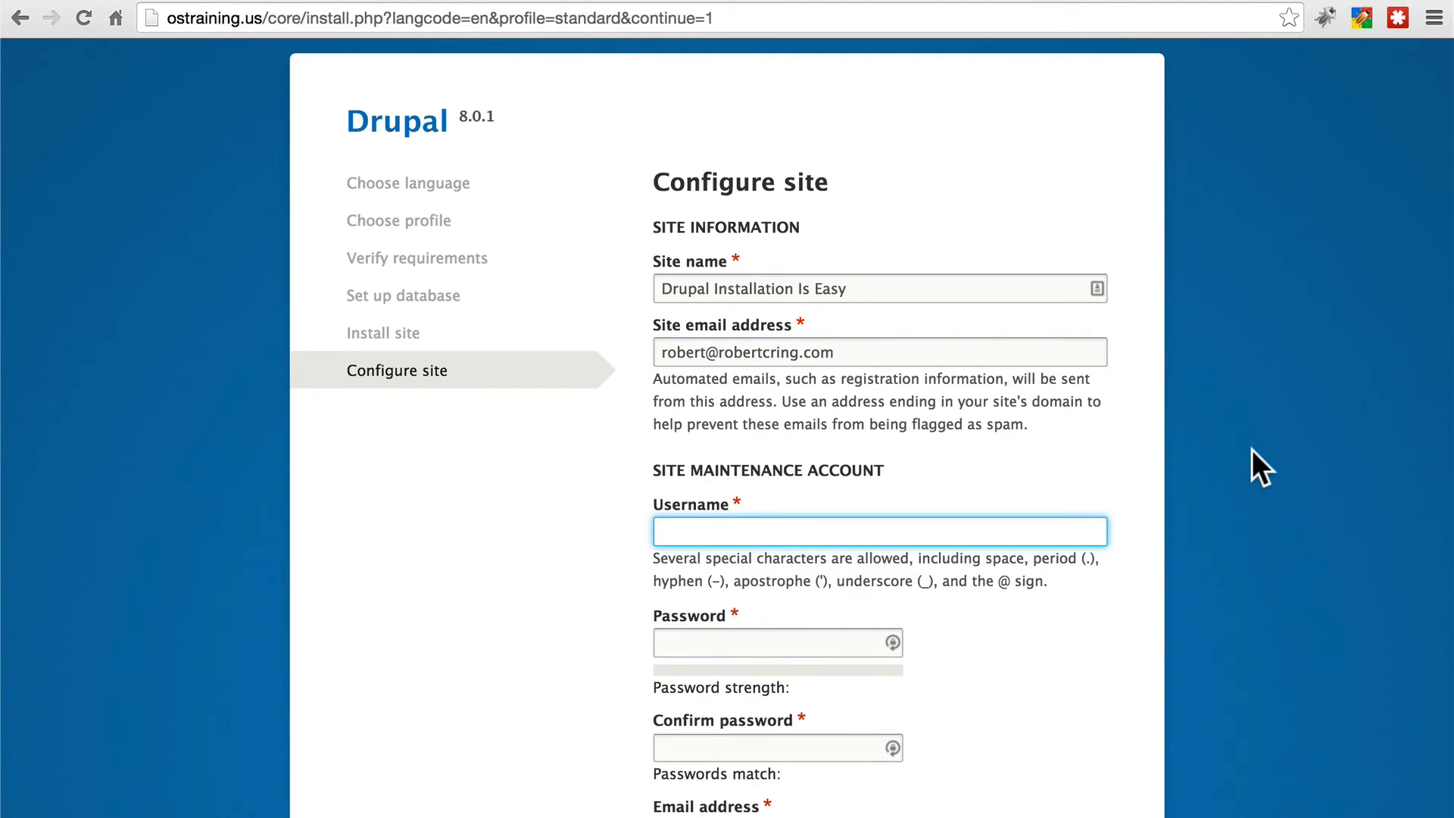
text(adm)
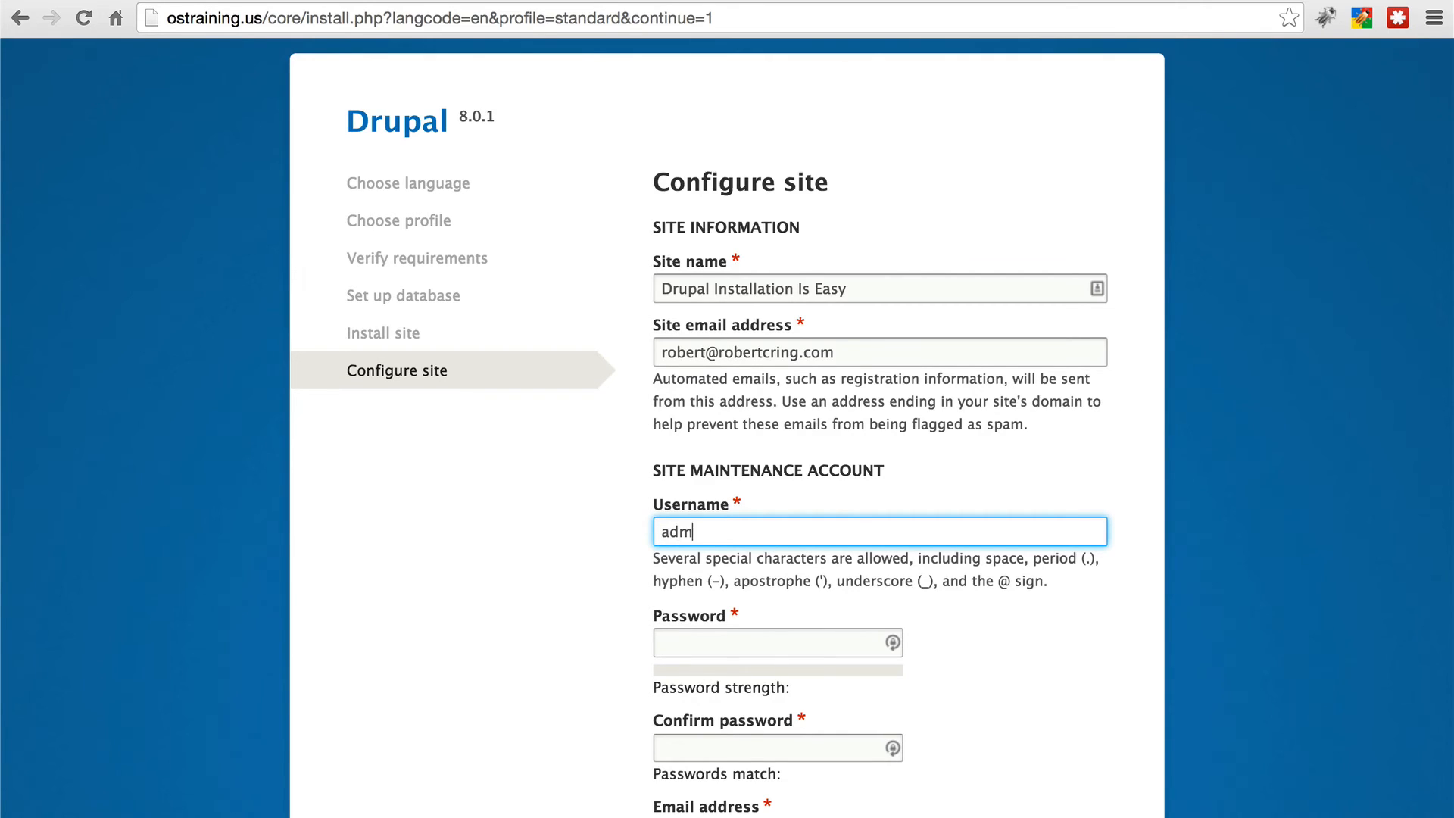
text(in)
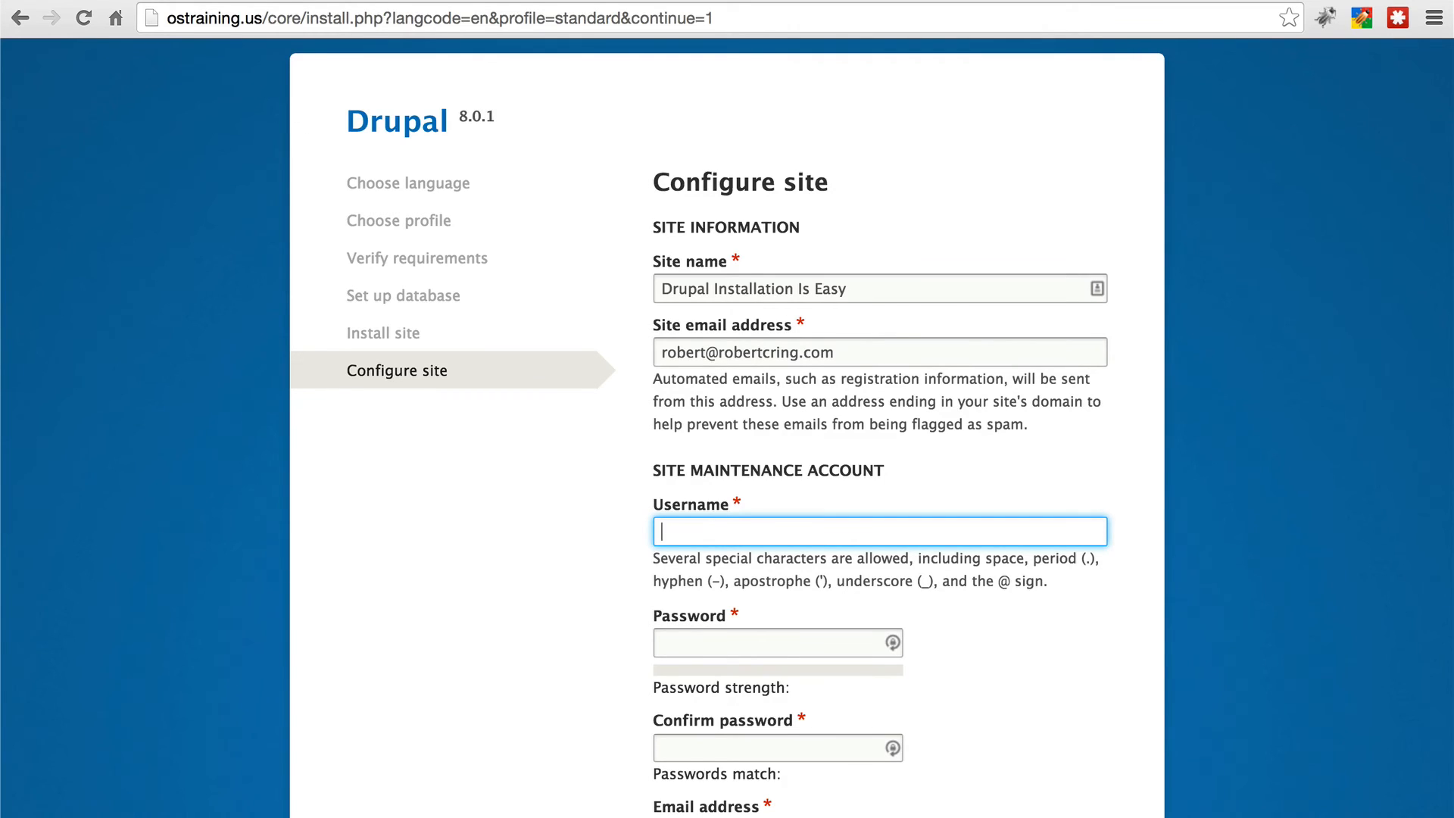
text(Installation M)
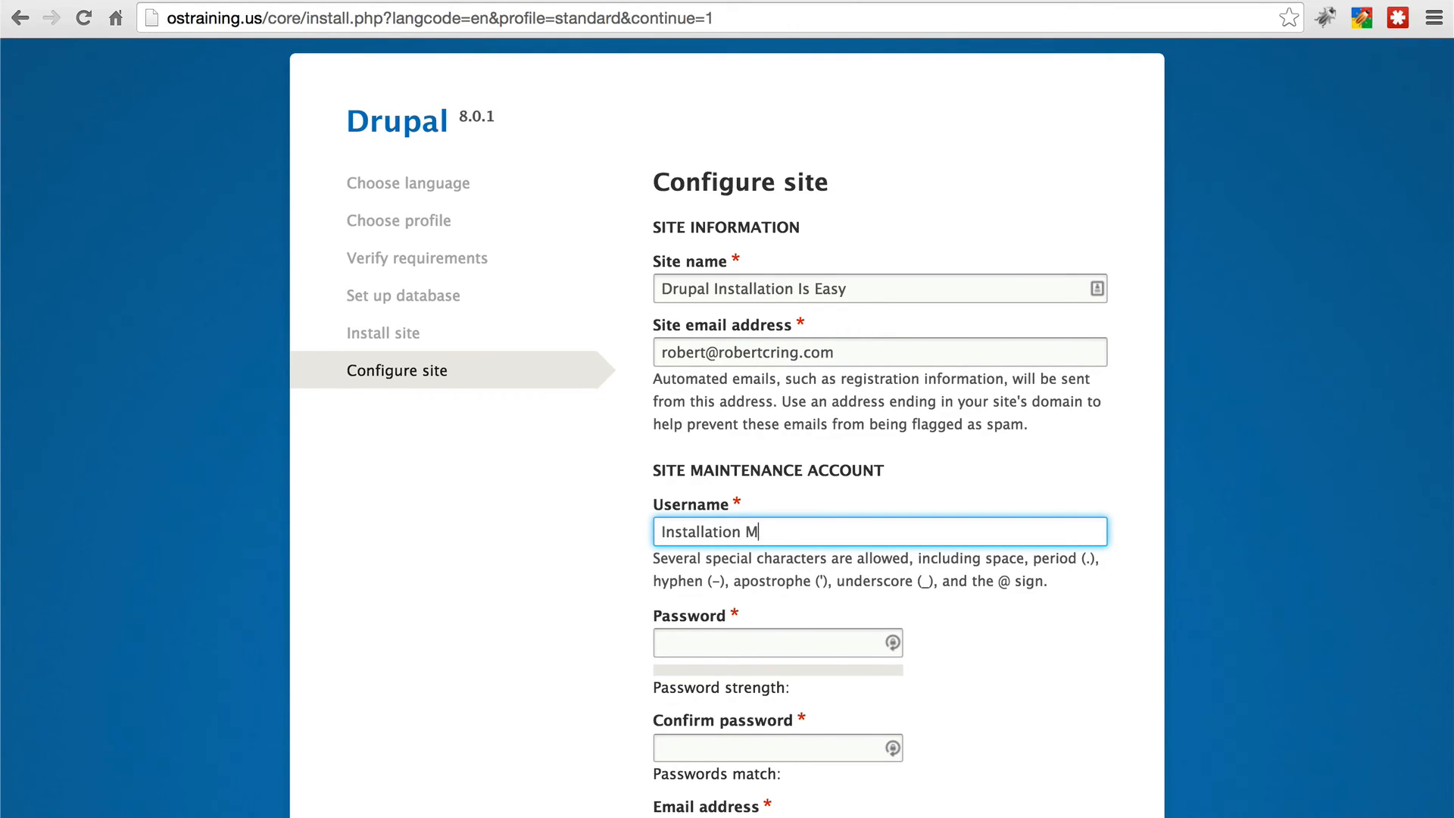
text(anager)
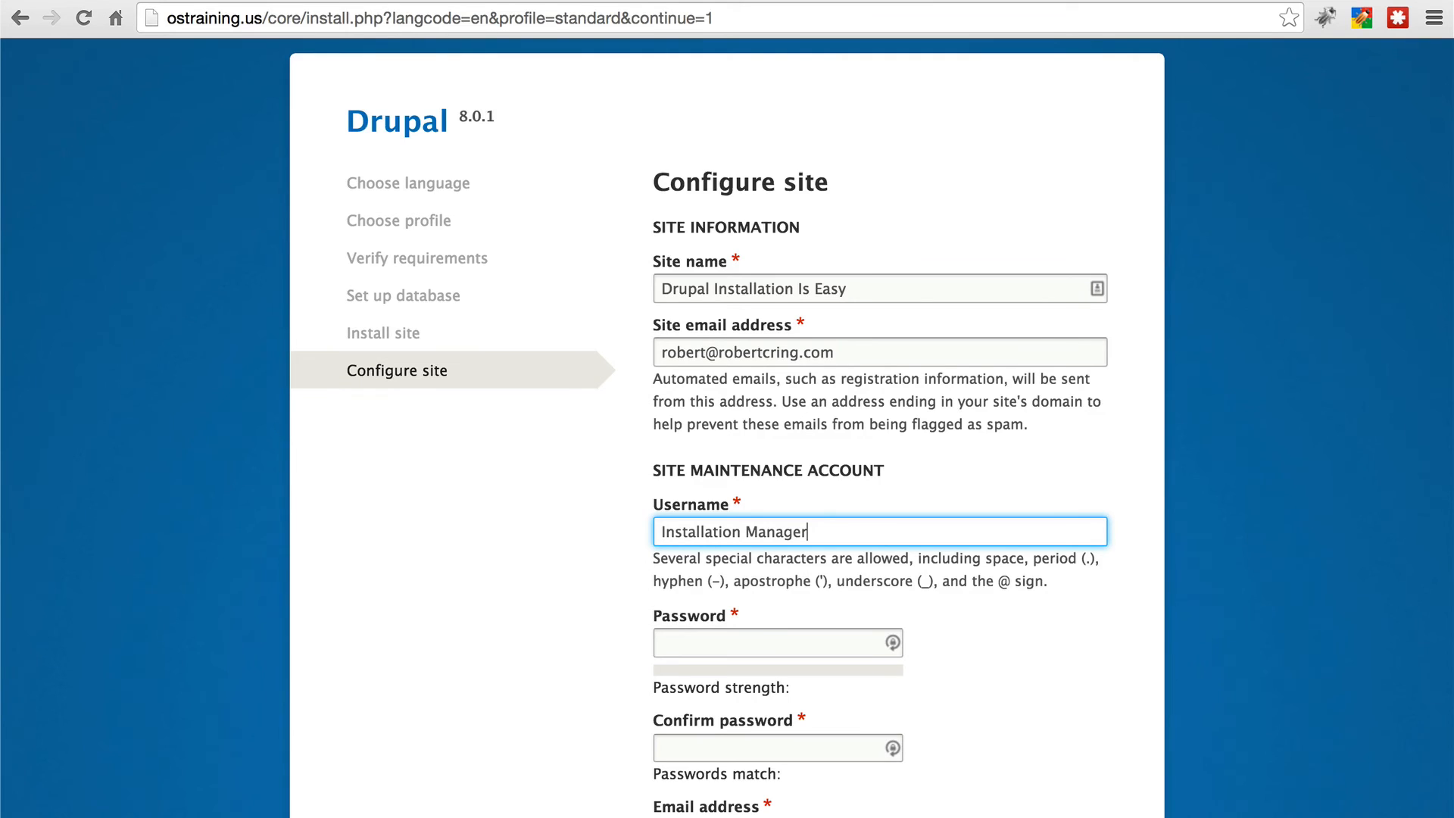
mouse_move(1244, 438)
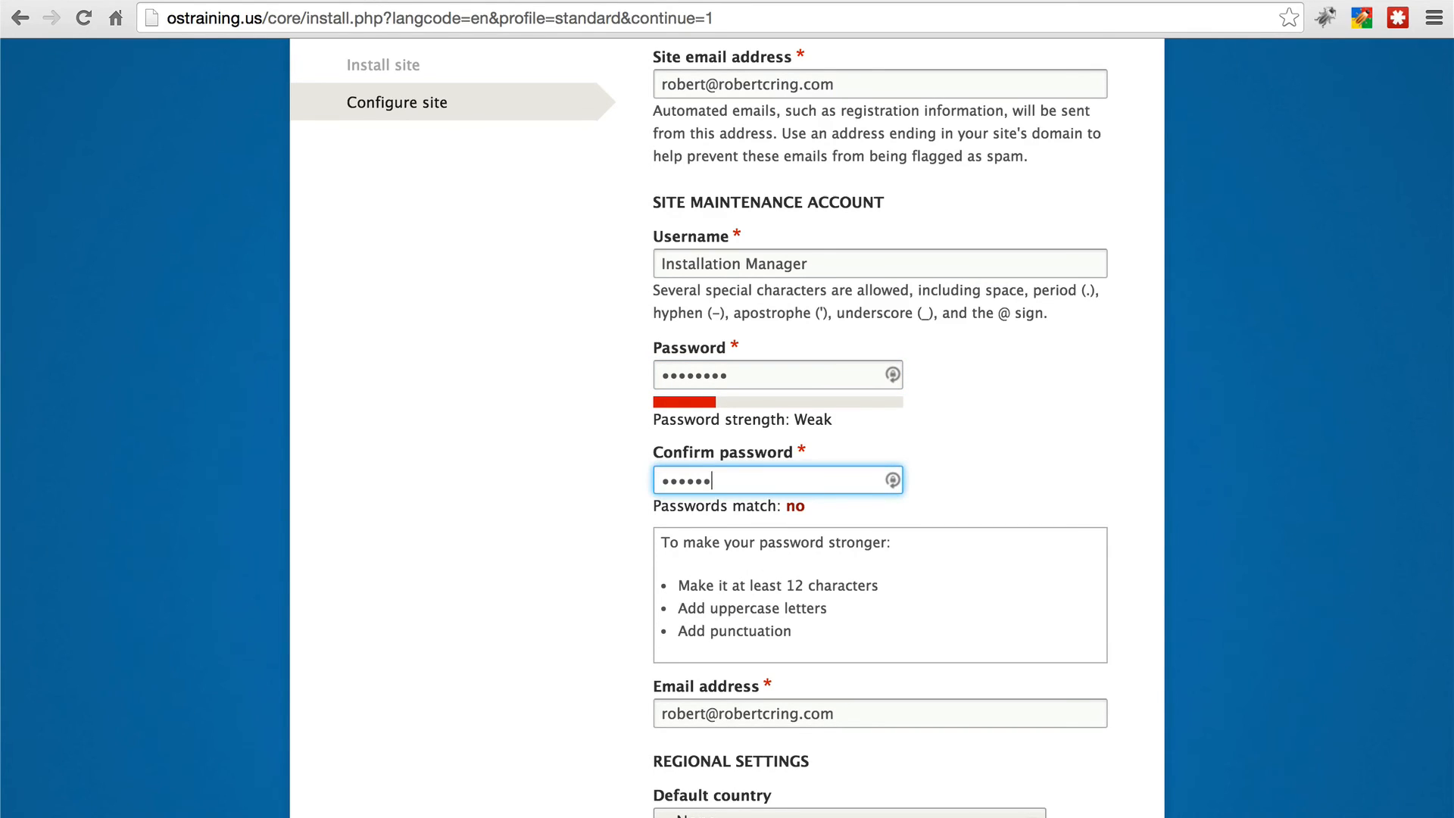
Step: Submit the site configuration and decline the LastPass password-saving prompt
scroll(down, 3)
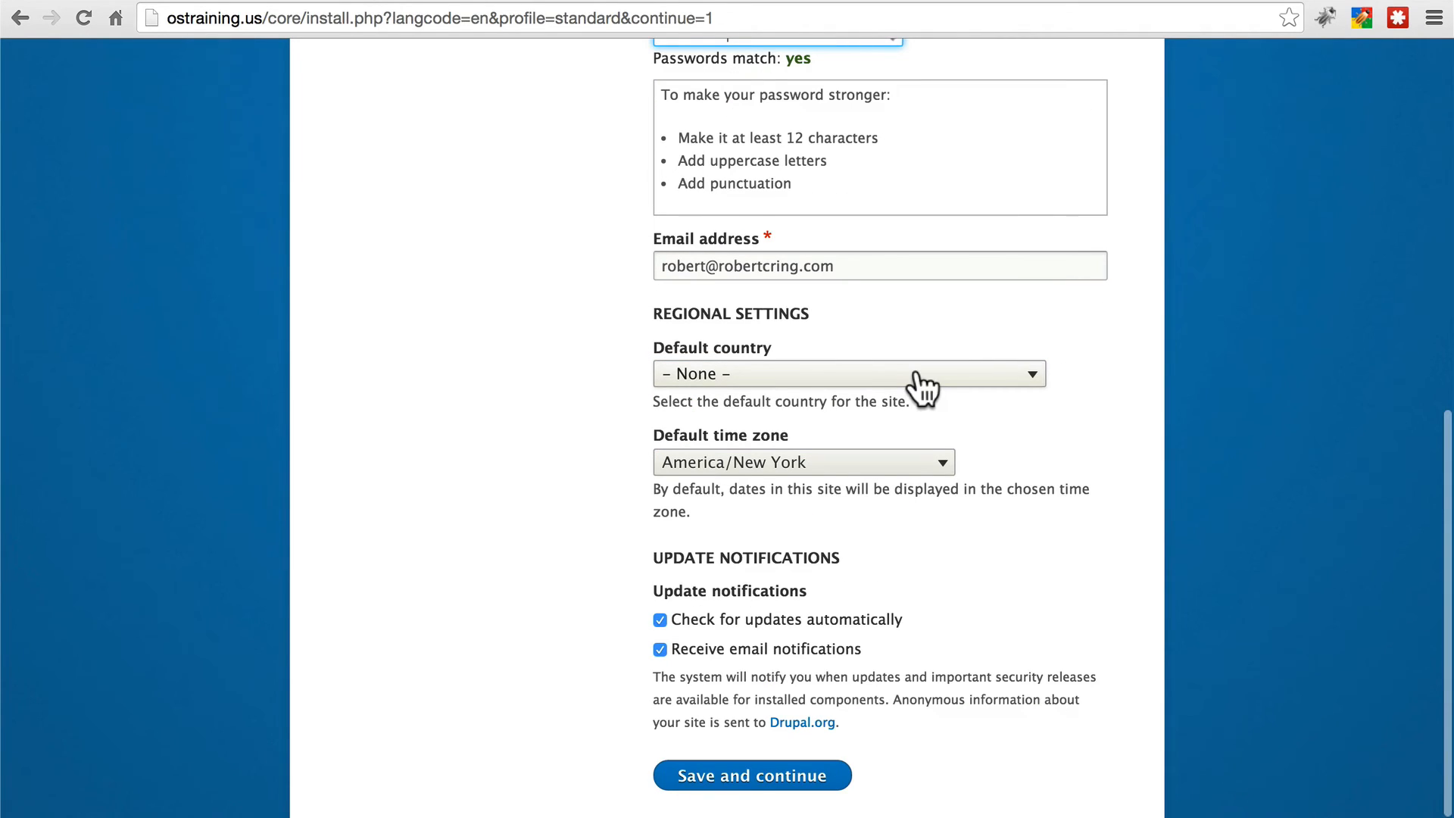
mouse_move(1009, 468)
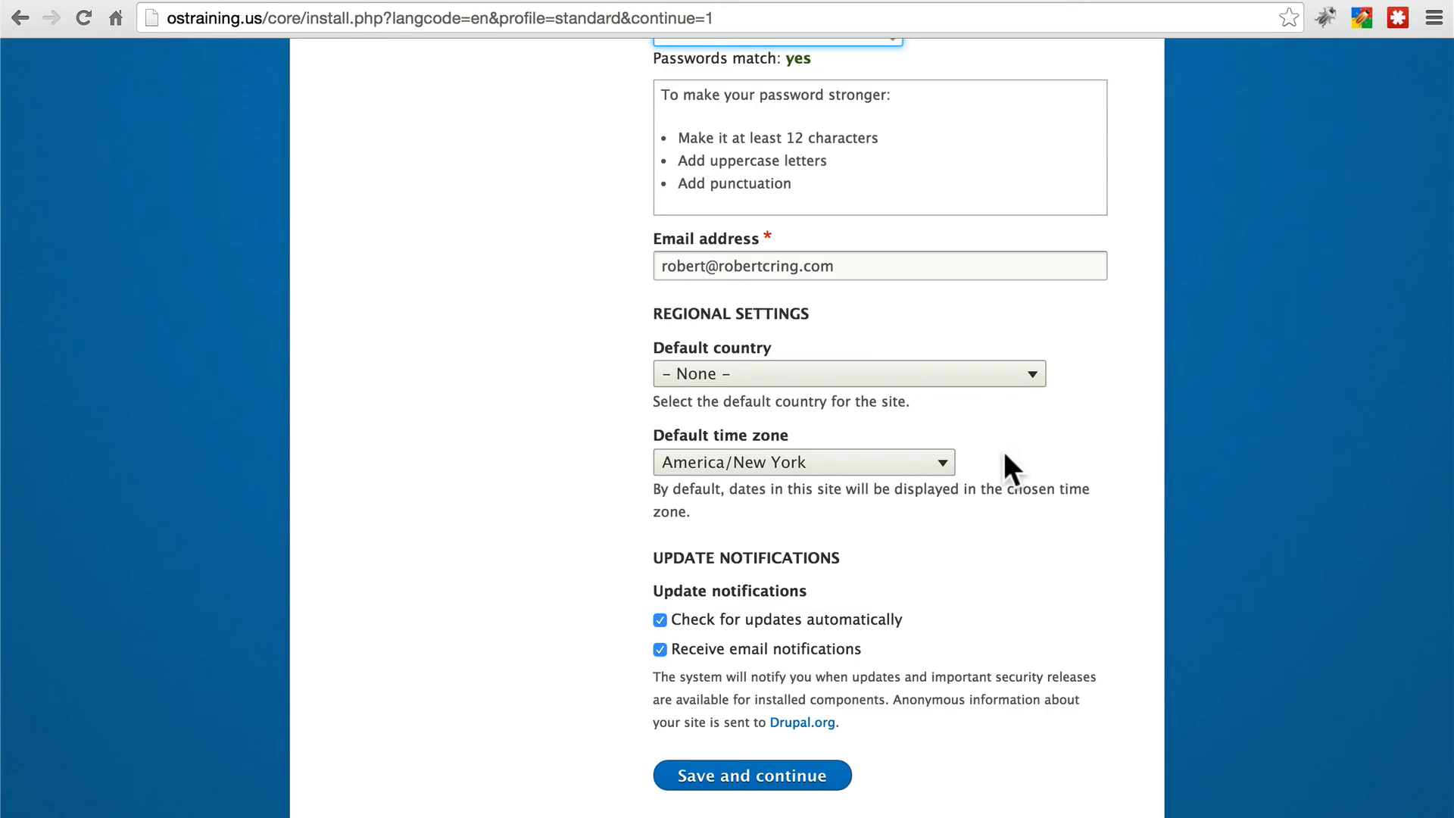
mouse_move(763, 631)
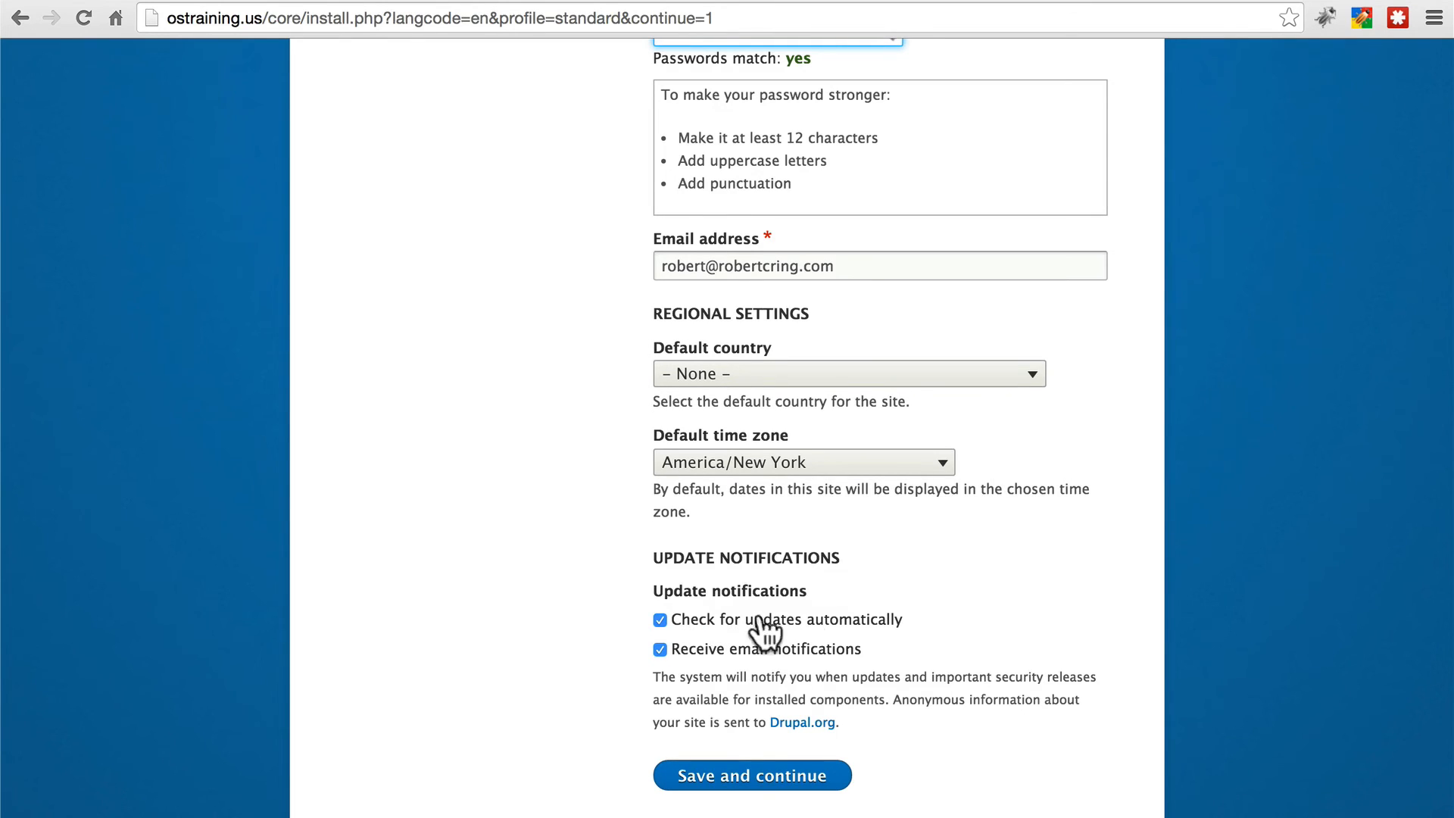
mouse_move(803, 675)
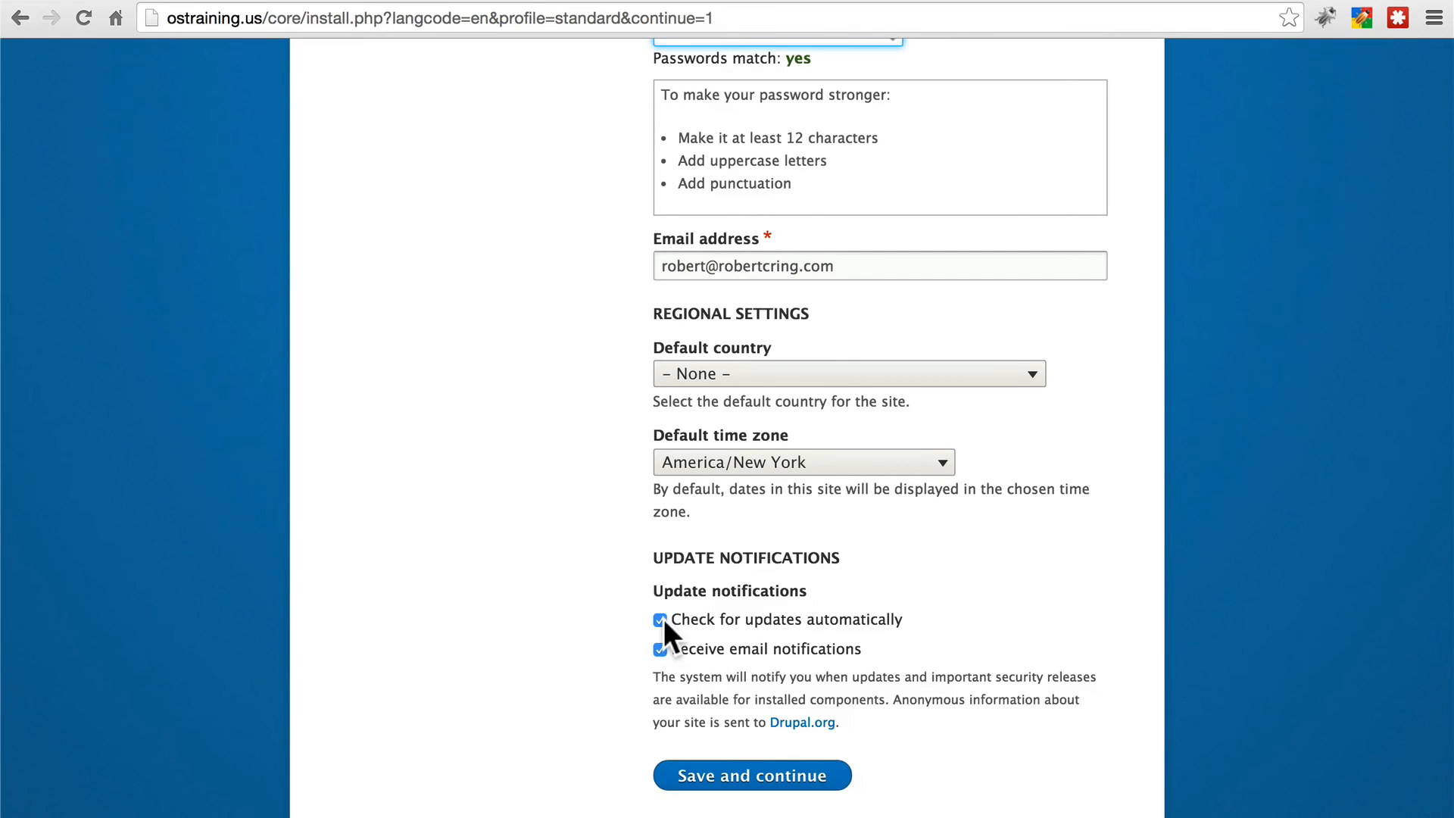
mouse_move(927, 638)
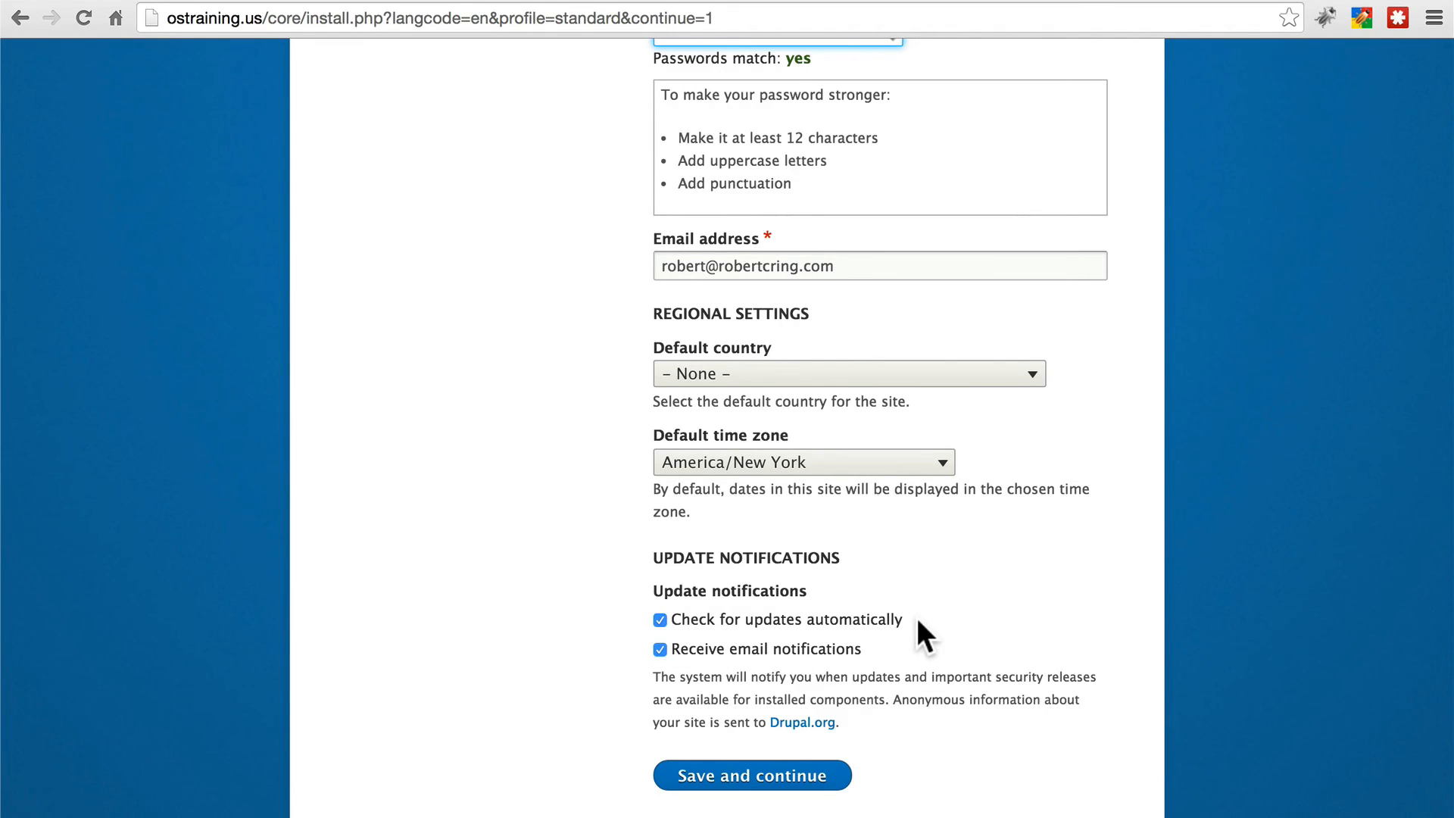
mouse_move(956, 631)
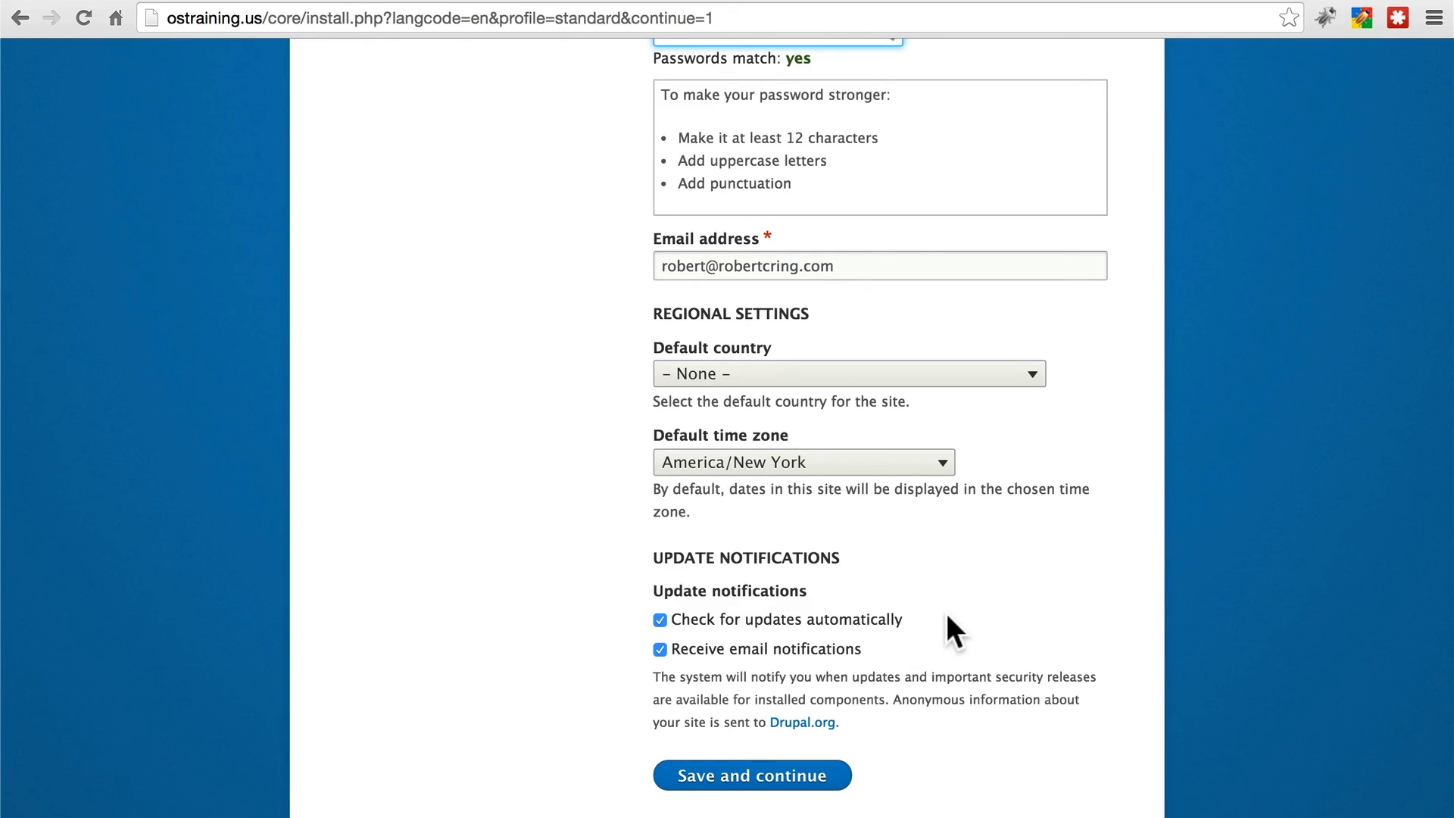
mouse_move(939, 633)
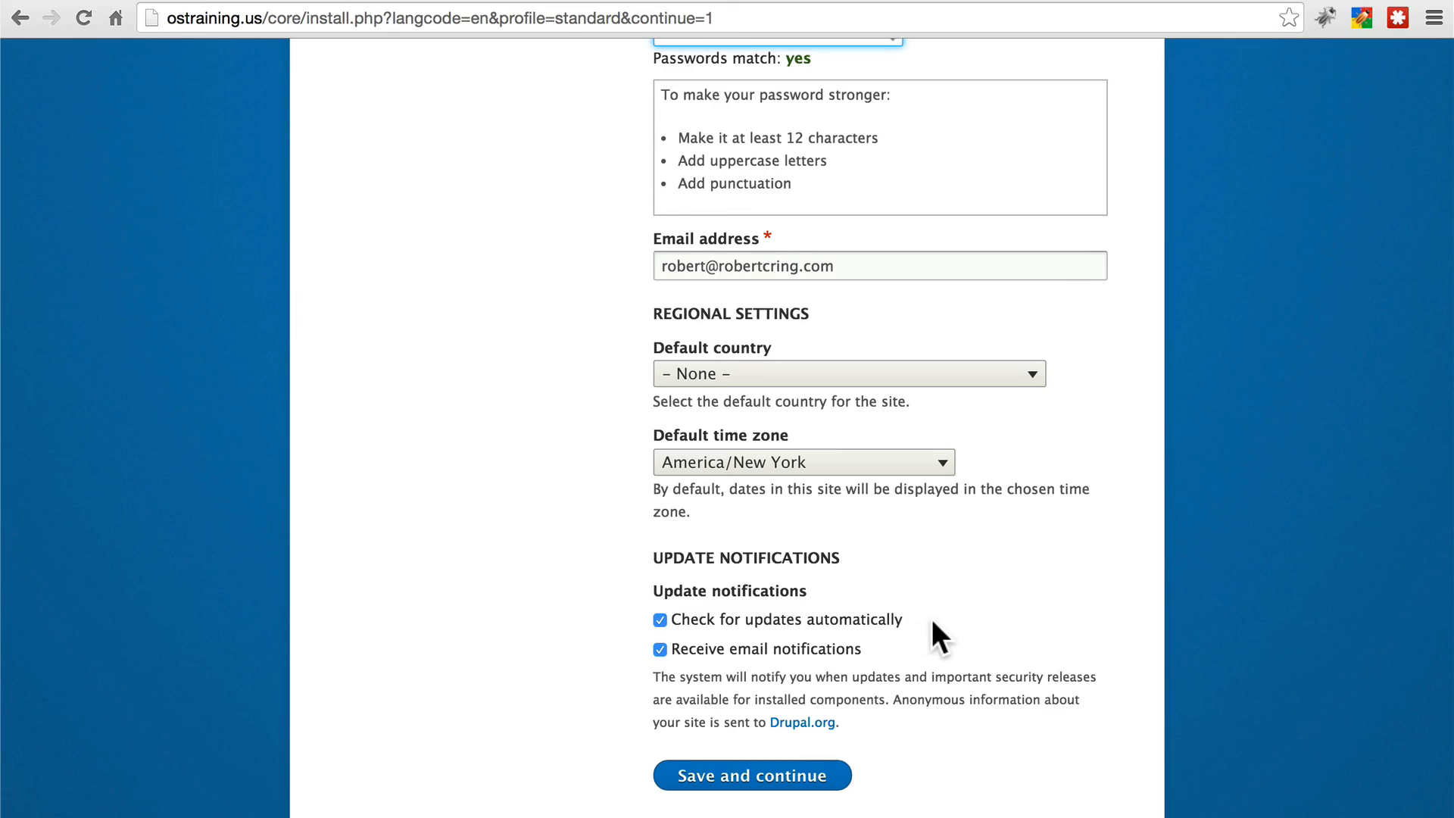
mouse_move(928, 635)
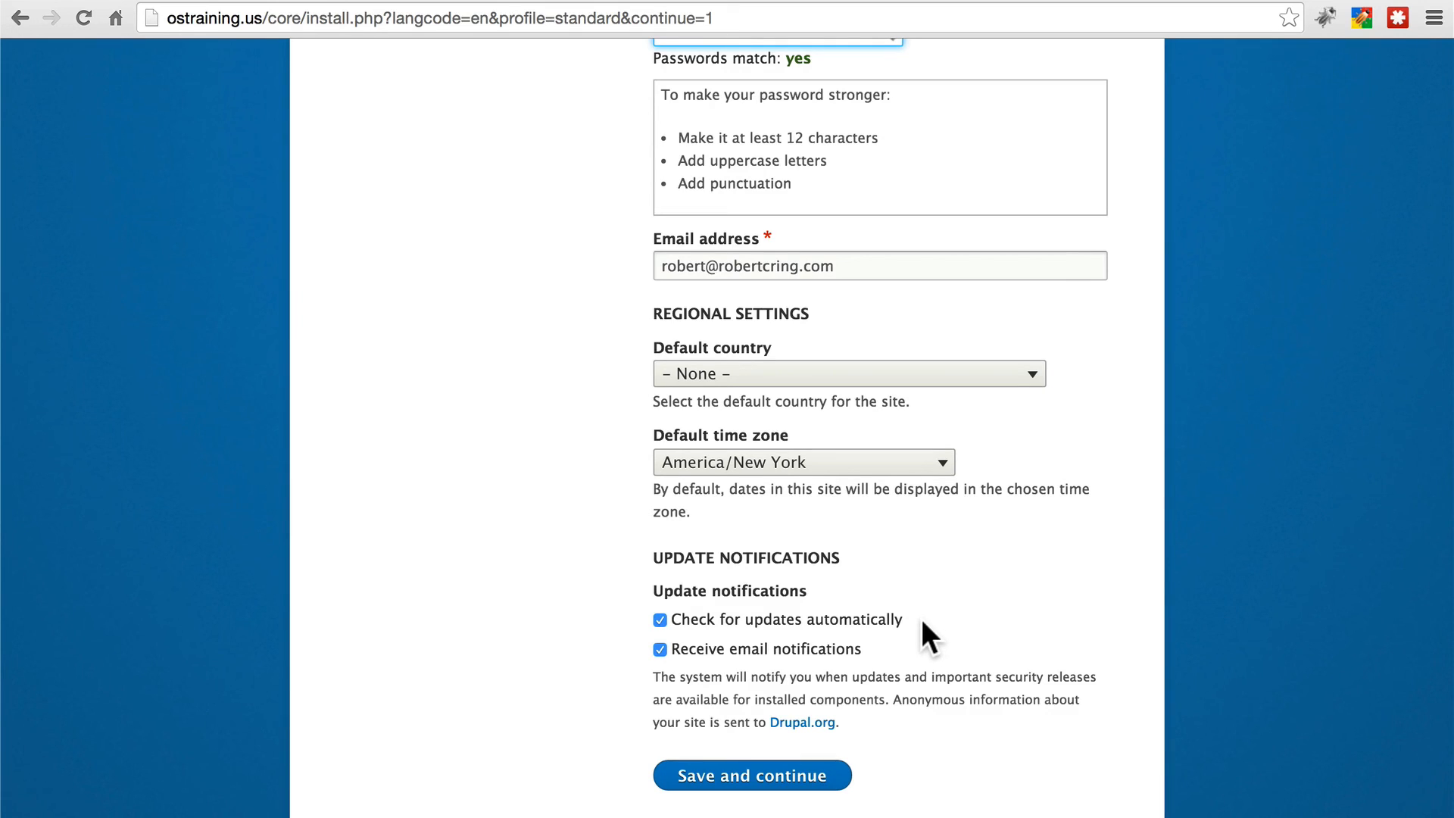
mouse_move(691, 645)
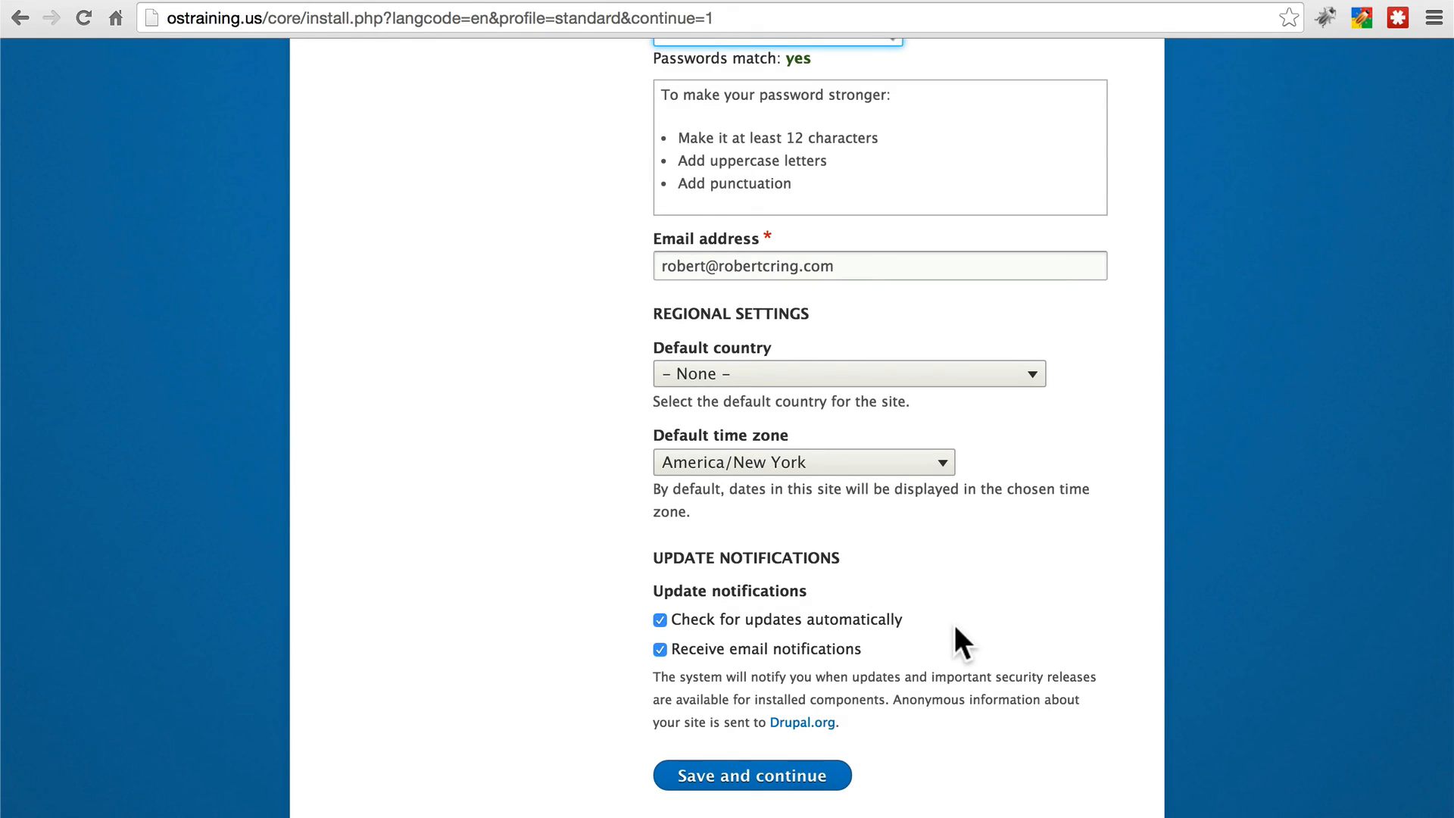
mouse_move(751, 776)
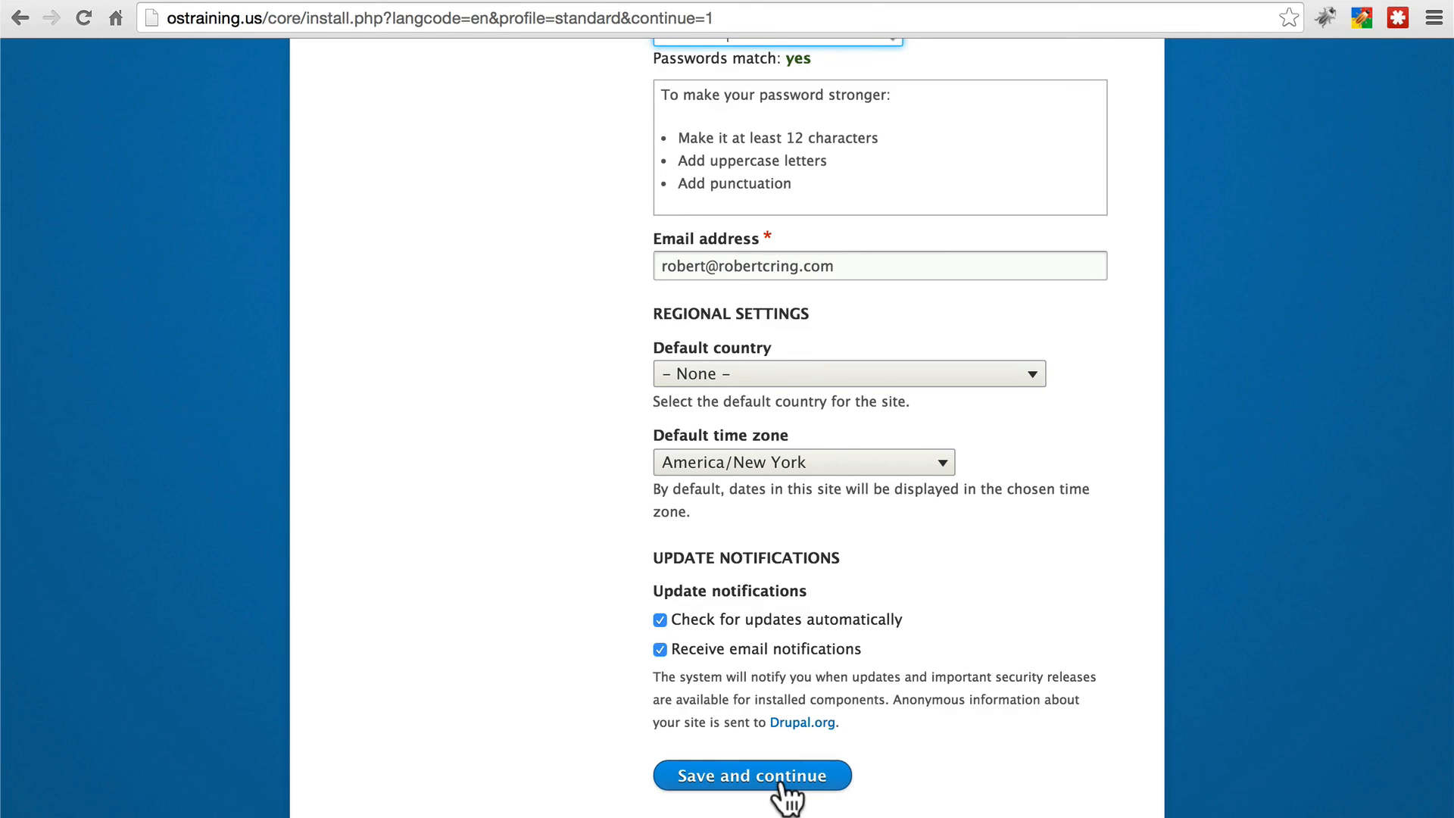
click(752, 776)
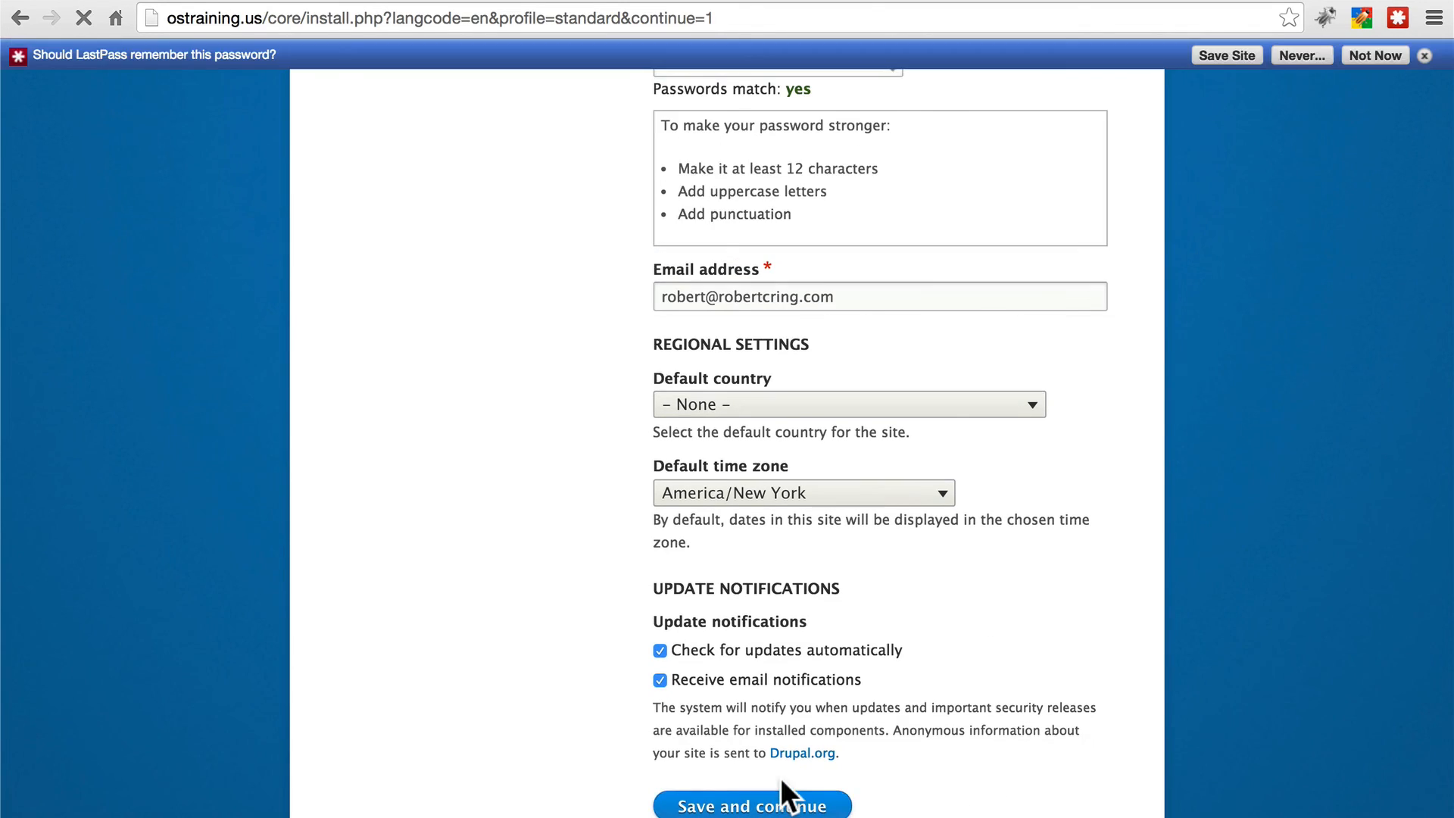
click(752, 803)
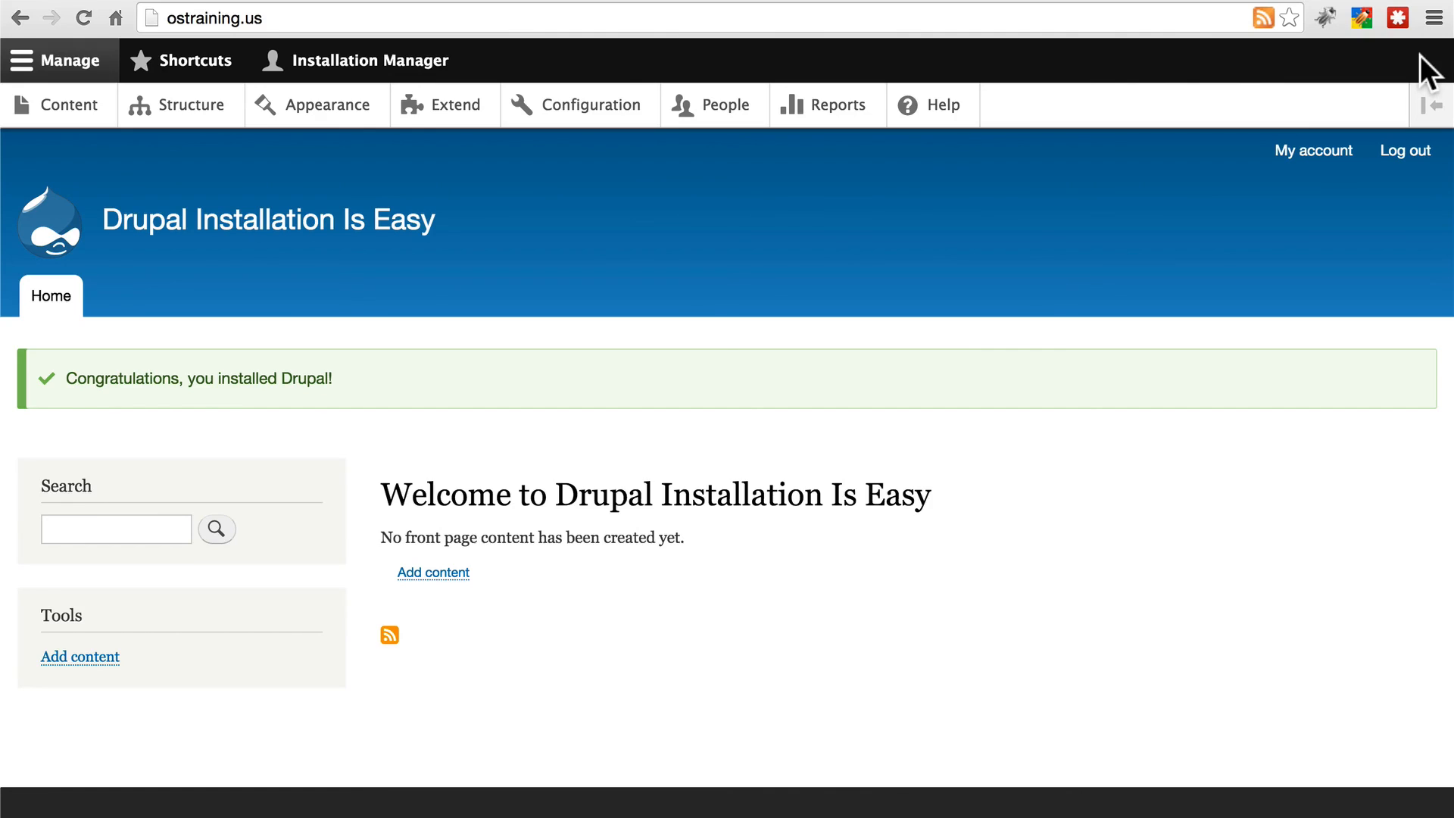